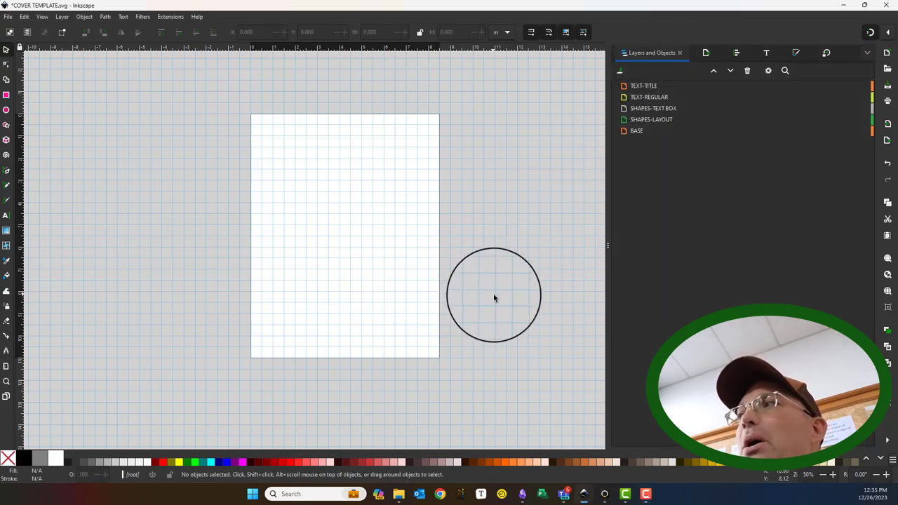
- Drag out a wide flowed-text frame across the upper part of the page
drag(494, 295, 383, 235)
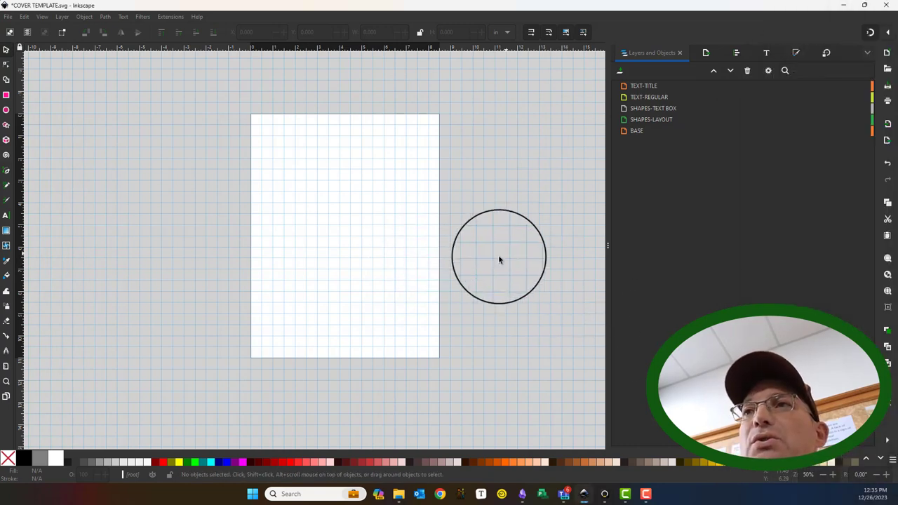
drag(499, 257, 81, 195)
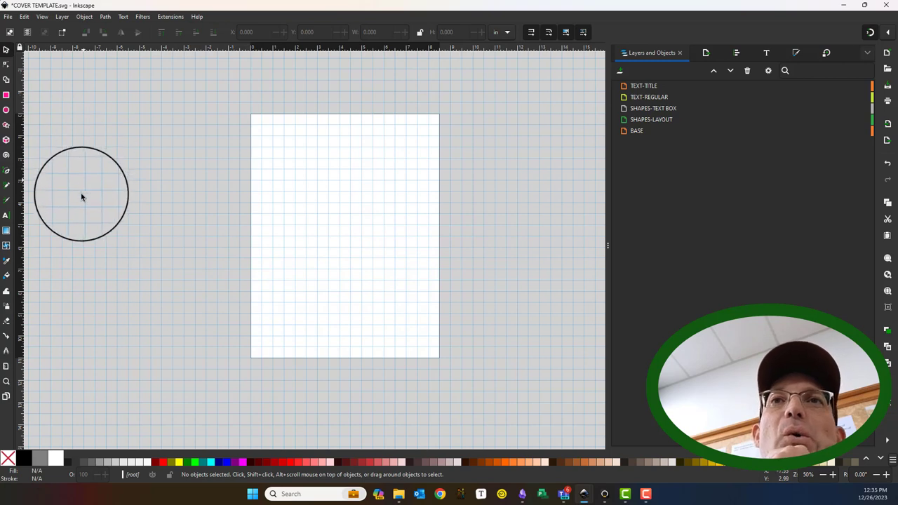
drag(82, 197, 101, 230)
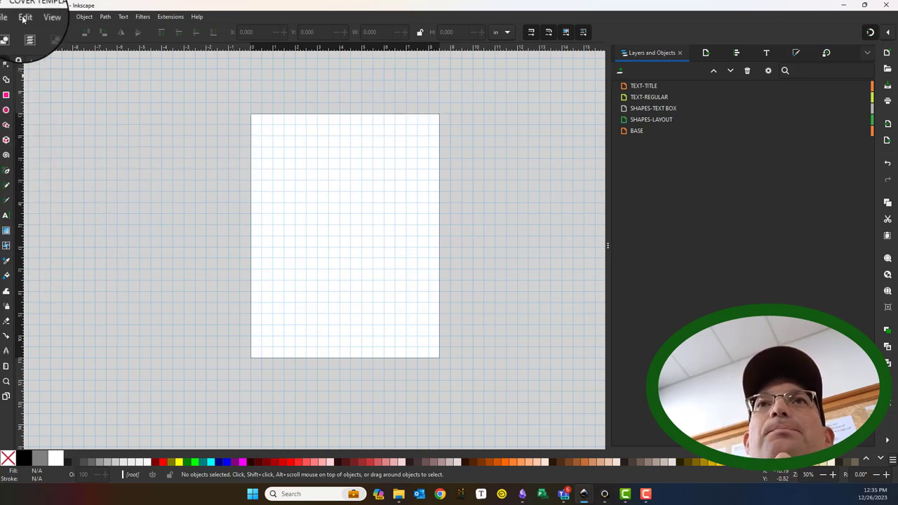
- Show the 8.5 by 11 inch page's grid settings in Document Properties
click(28, 17)
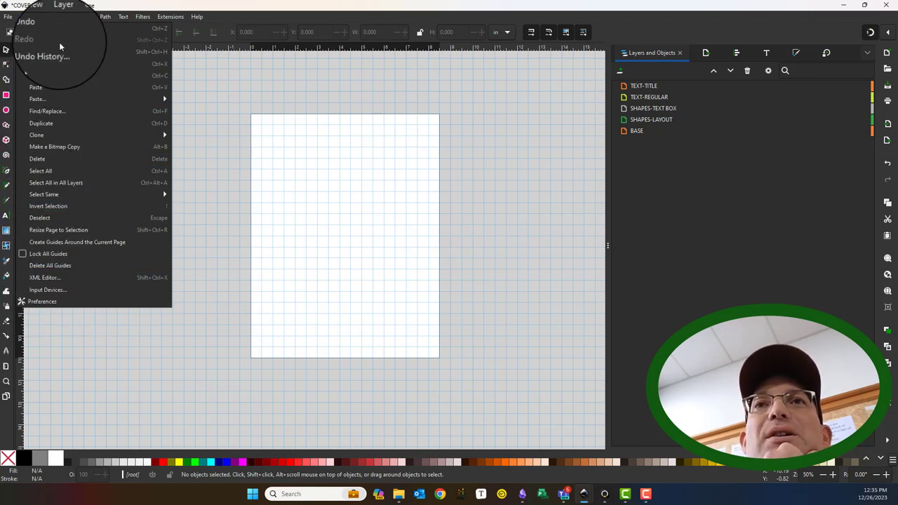
click(9, 16)
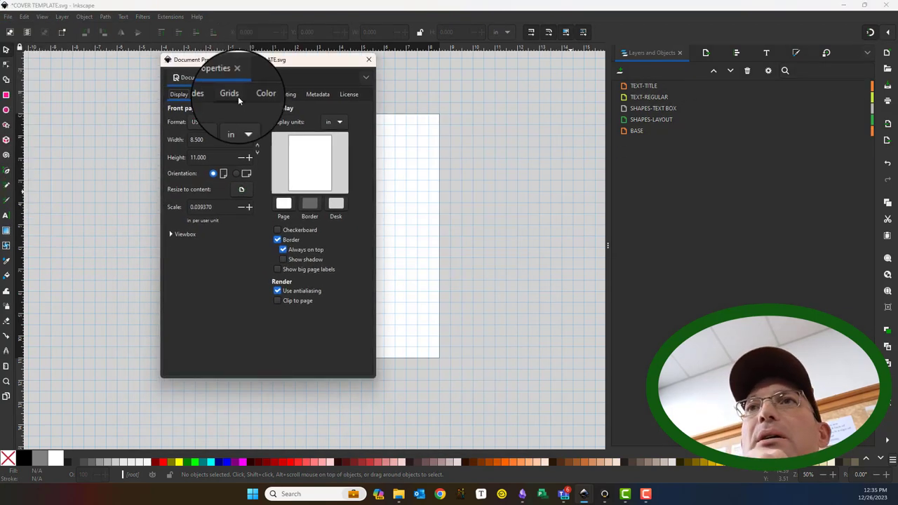
click(230, 94)
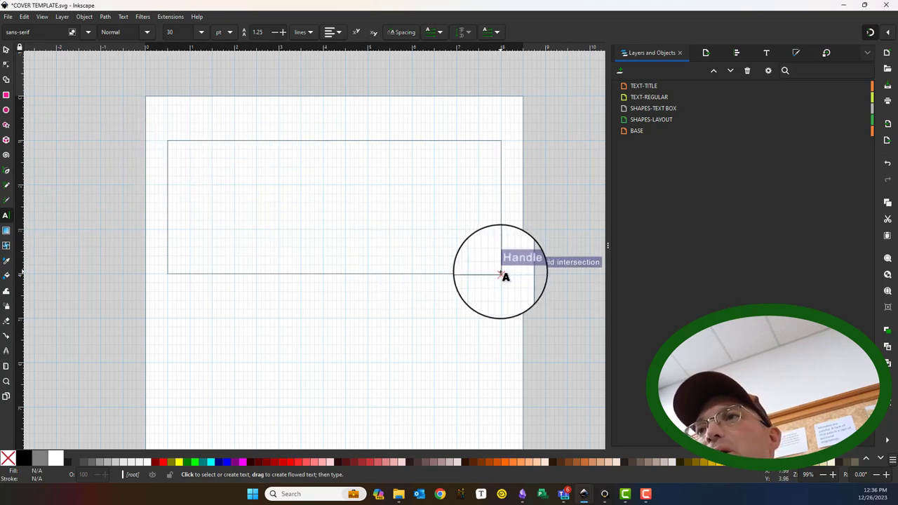
- Add a STARSHOT text object near the top right of the page
click(499, 275)
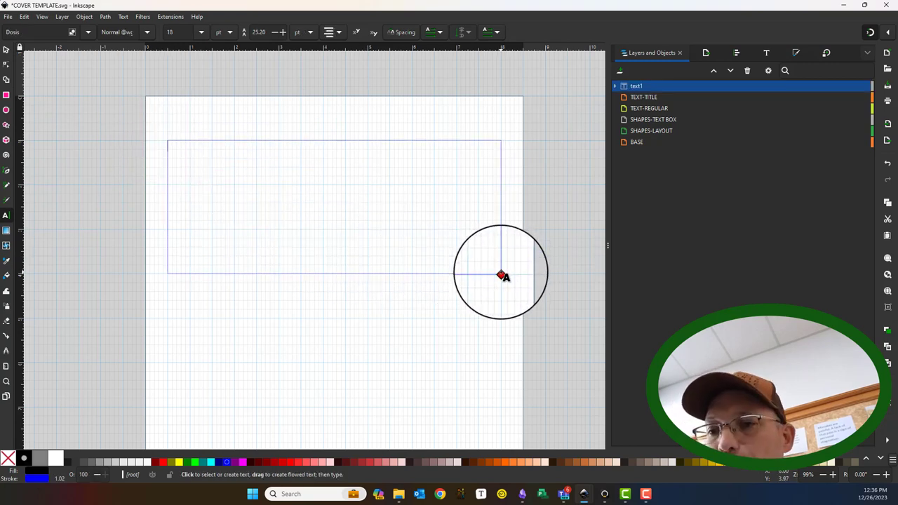
text(START)
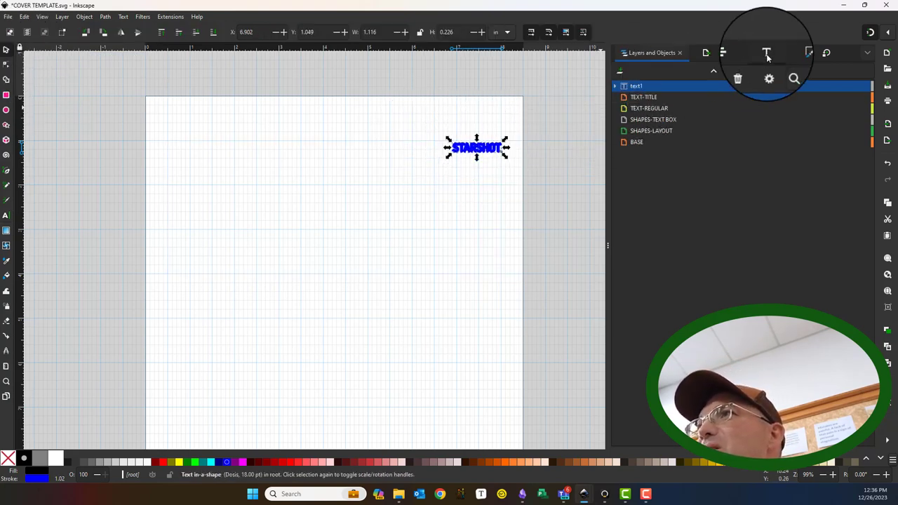
- Set the STARSHOT title's font to Roboto with Heavy Italic style
click(758, 50)
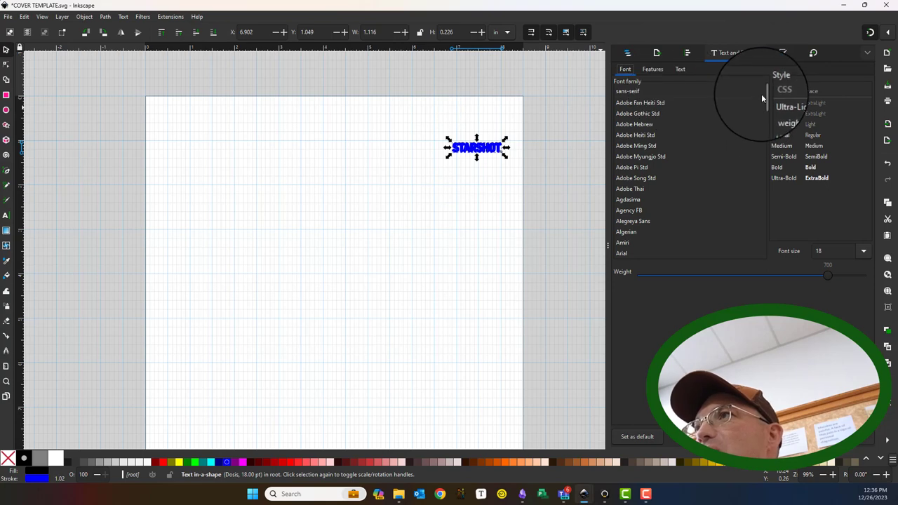
scroll(down, 3)
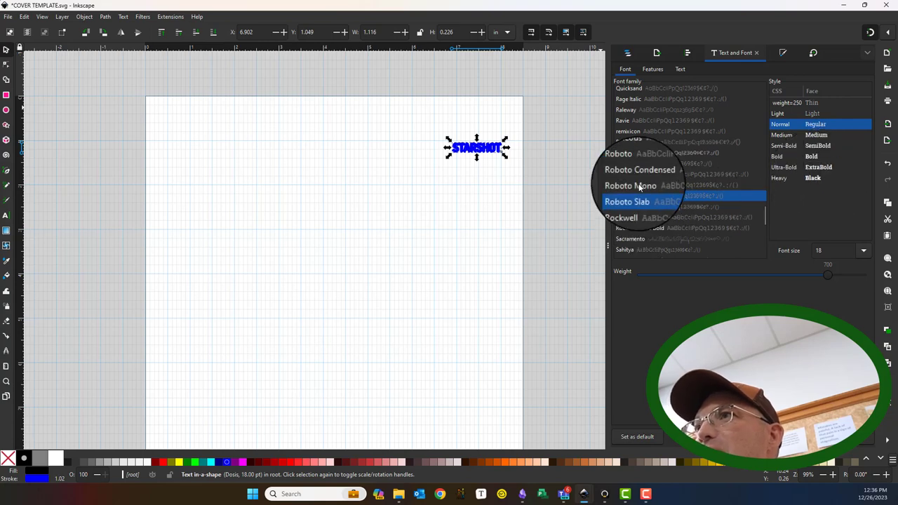
click(624, 163)
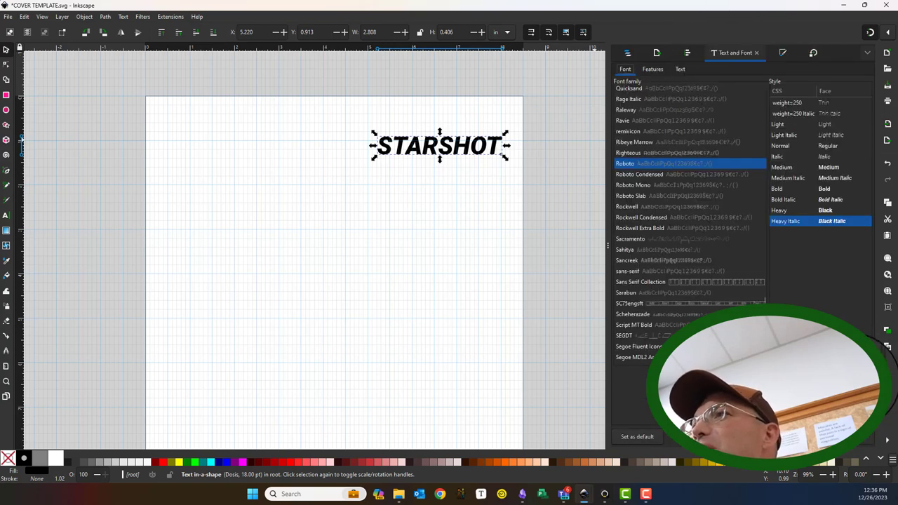
click(864, 33)
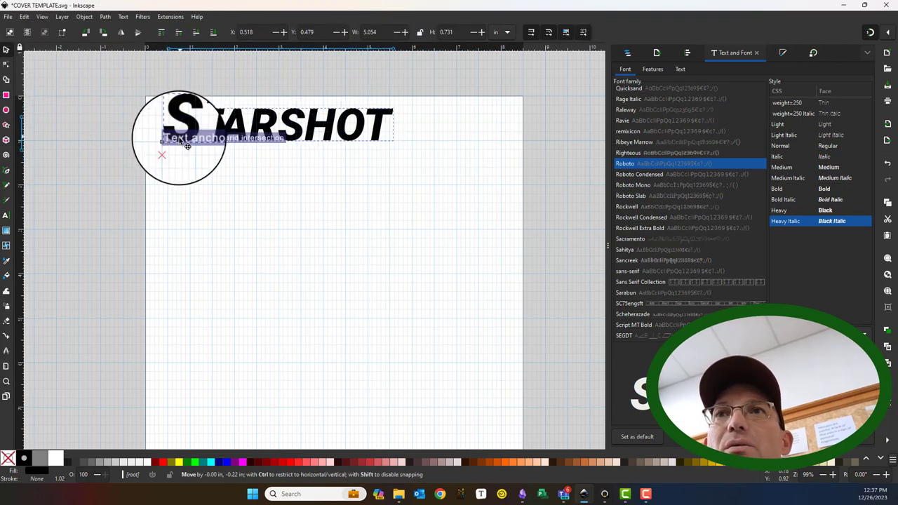
- Move the STARSHOT title to the top-left margin and duplicate it
drag(186, 137, 186, 151)
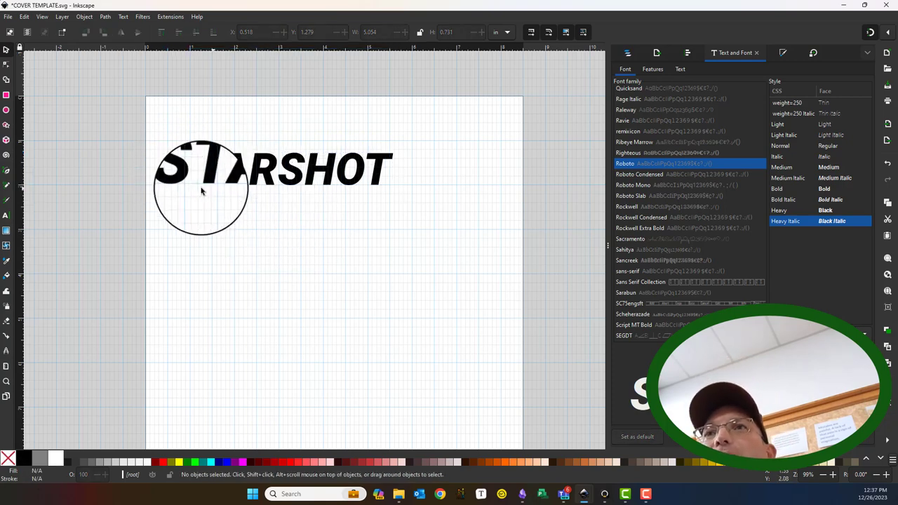
drag(202, 189, 221, 179)
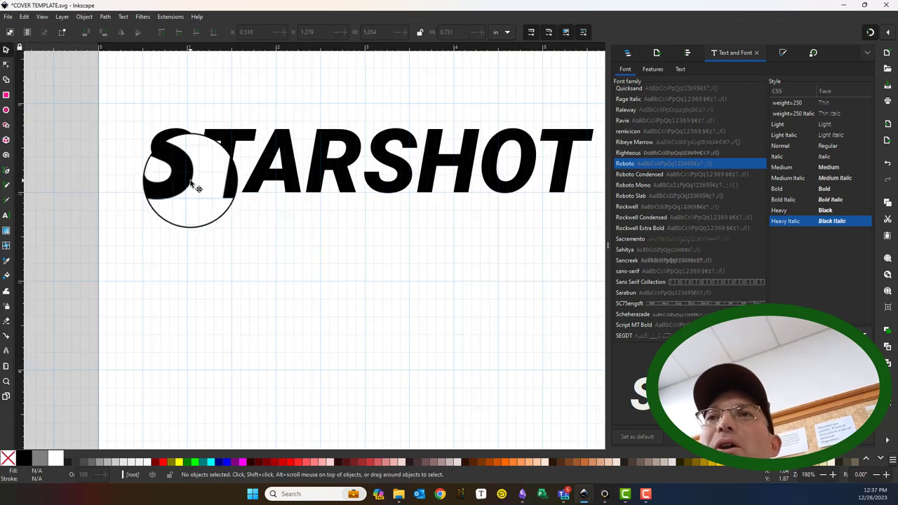
click(197, 189)
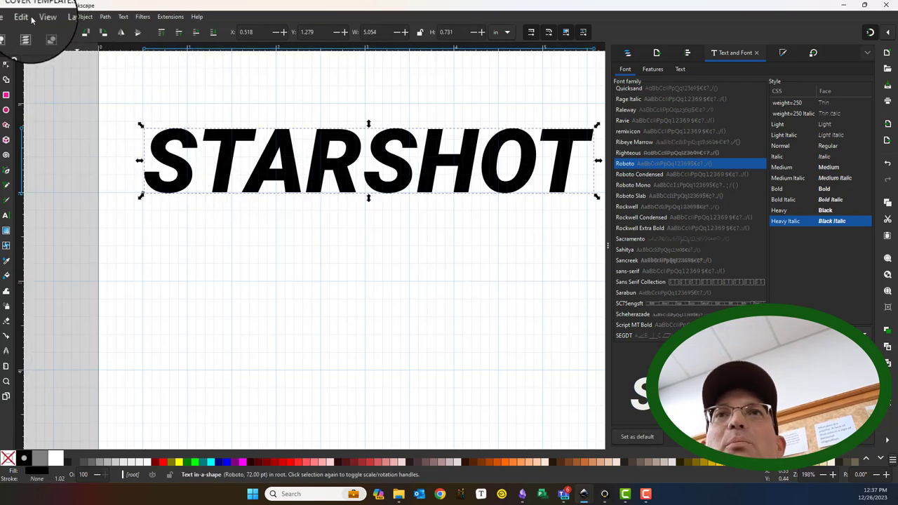
click(25, 17)
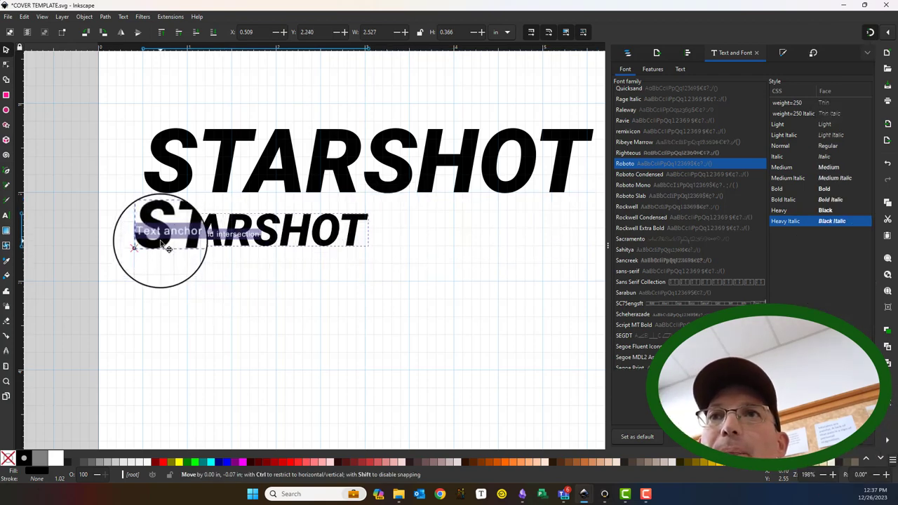
- Change the copy's text to 'Magazine' and move title and subtitle lower
click(680, 69)
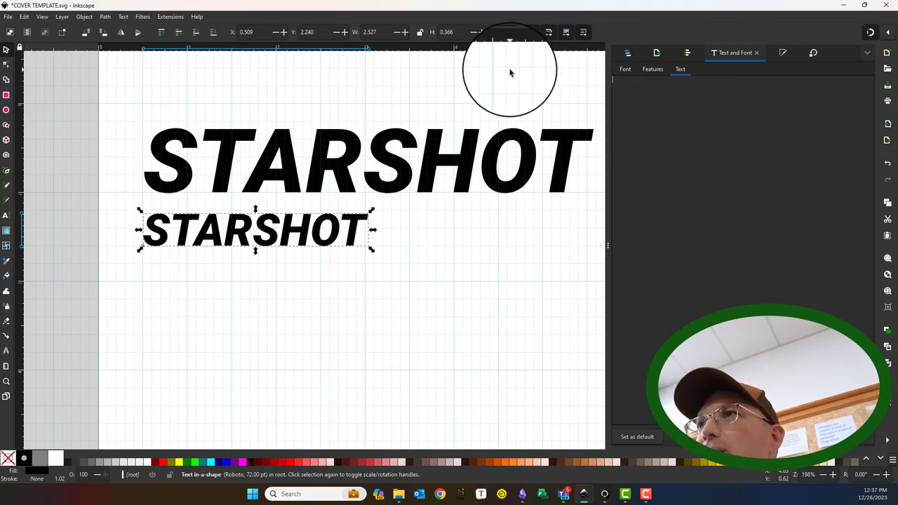
text(Magazine)
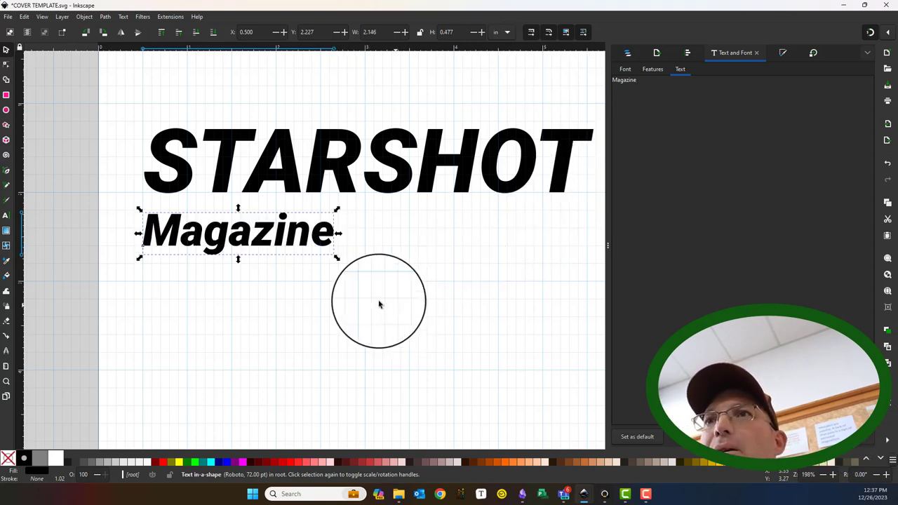
drag(379, 301, 477, 375)
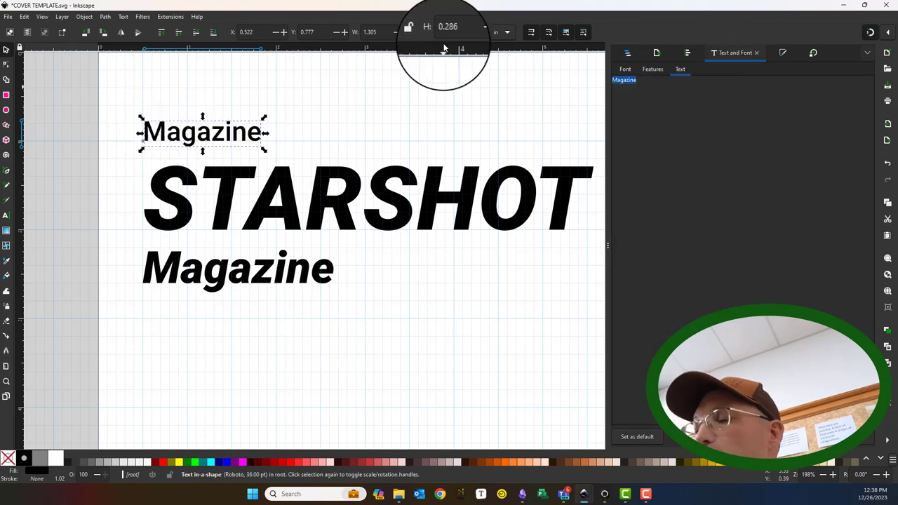
- Retype the small top line as 'First Quarter - 2024'
text(Wi)
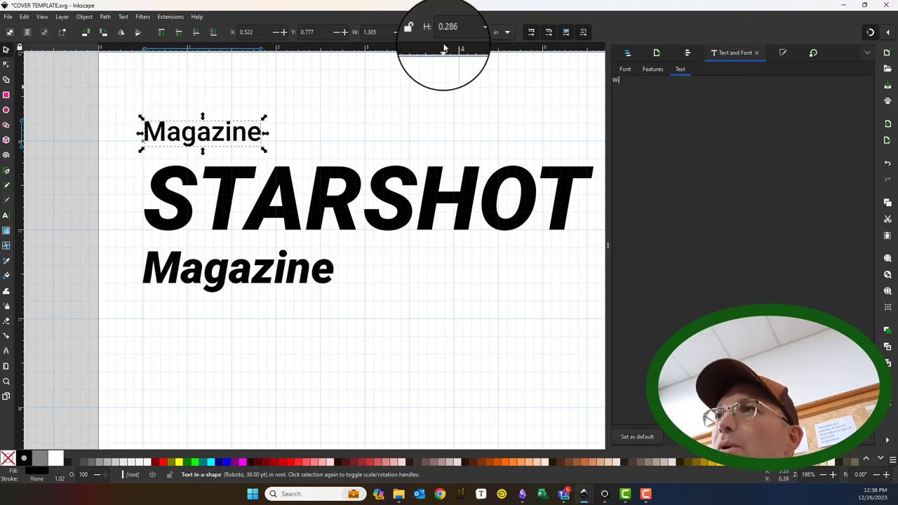
text(inter 20)
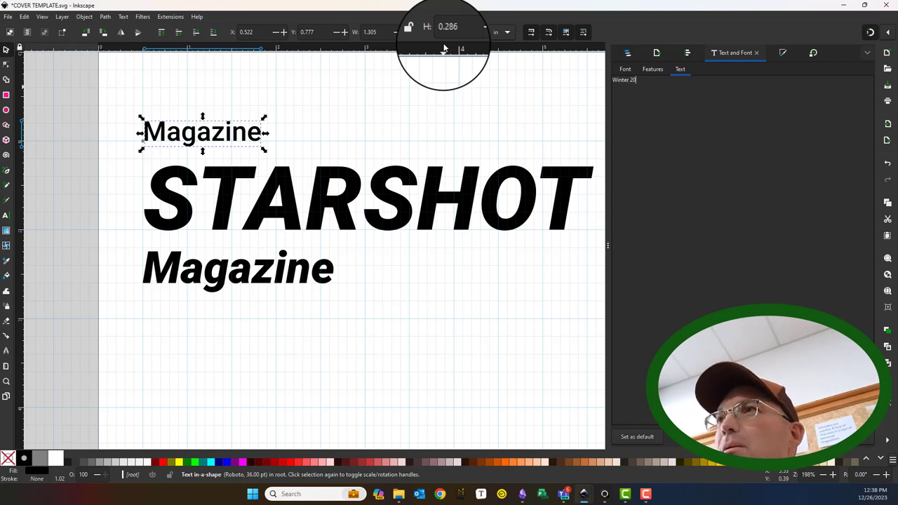
text(24)
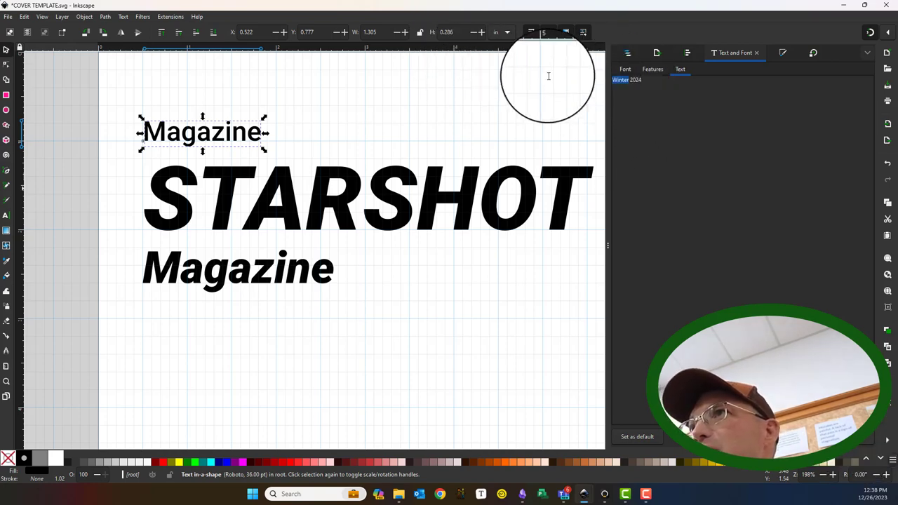
text(First)
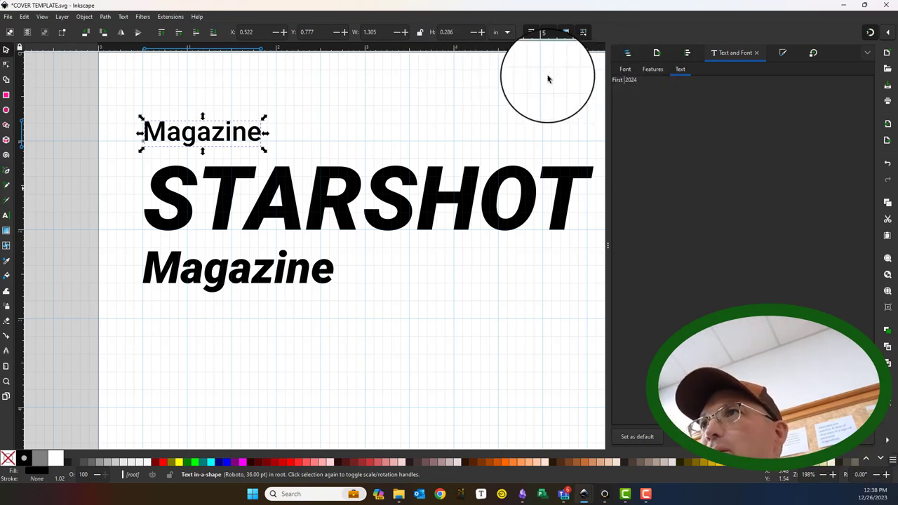
text(Quarter -)
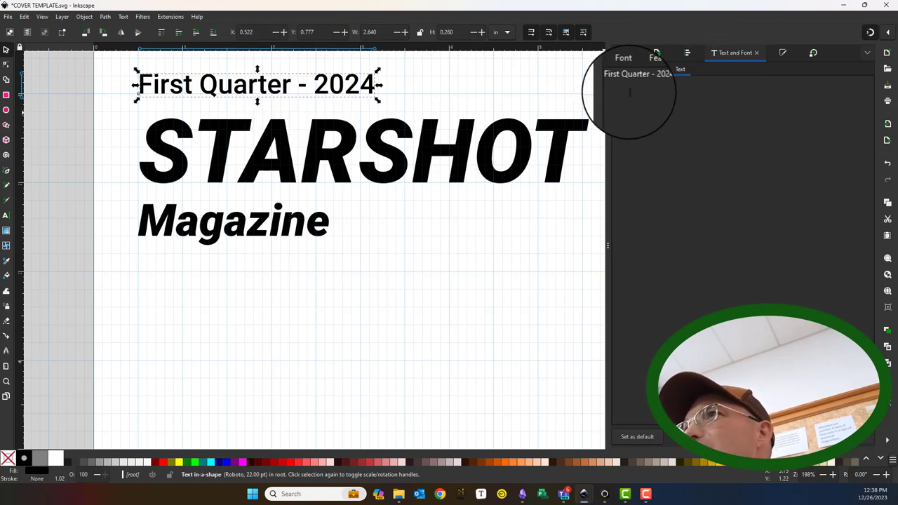
click(624, 58)
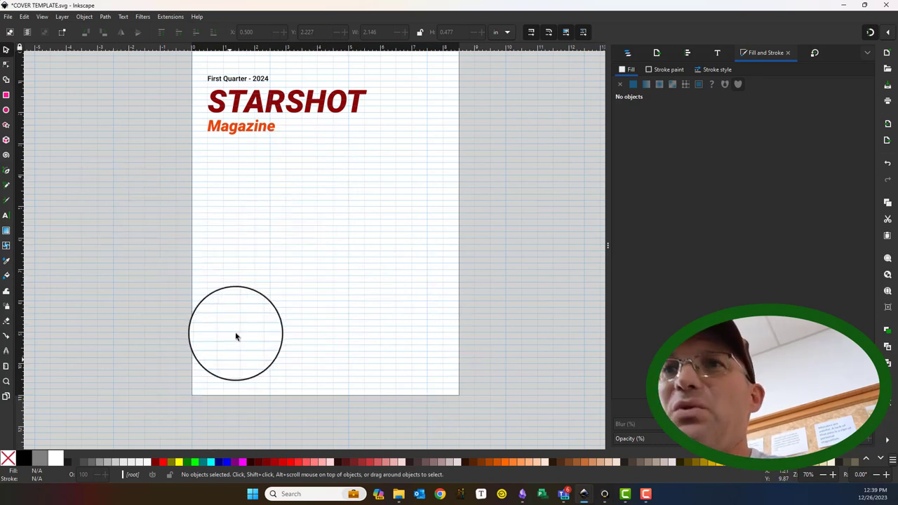
- Adjust text positions and save the cover template
drag(237, 336, 422, 340)
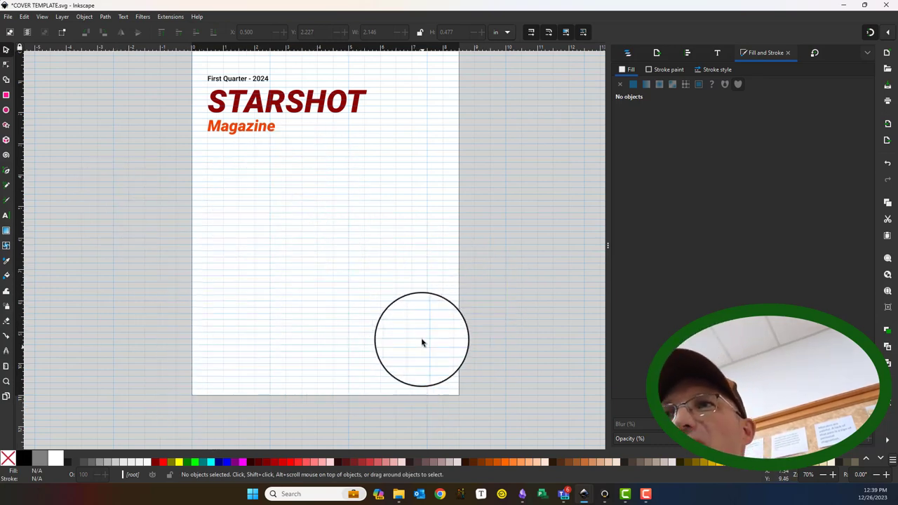
drag(421, 340, 289, 364)
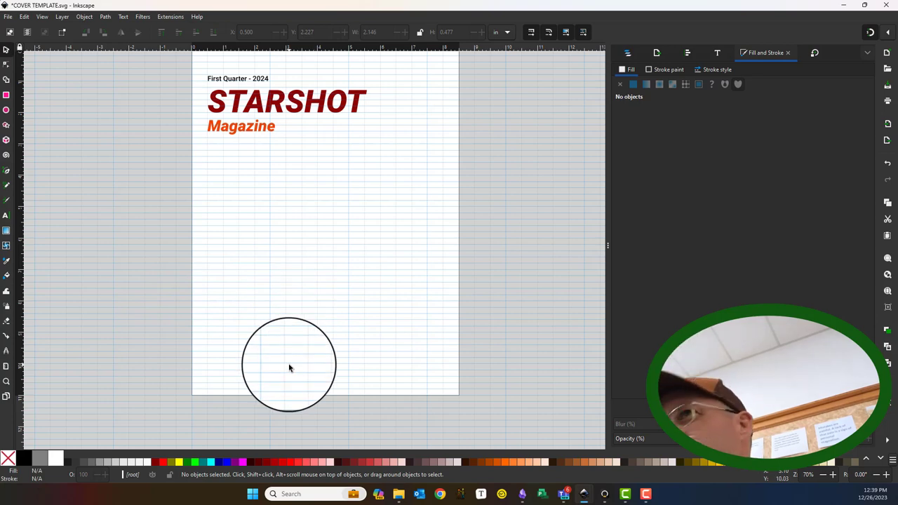
click(10, 15)
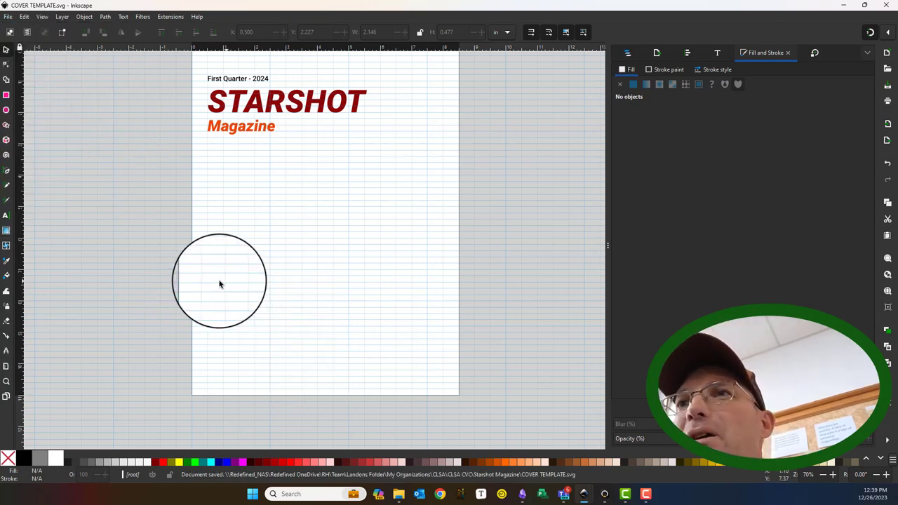
- Drag the First Quarter - 2024 date line to the lower left of the page
drag(220, 281, 337, 389)
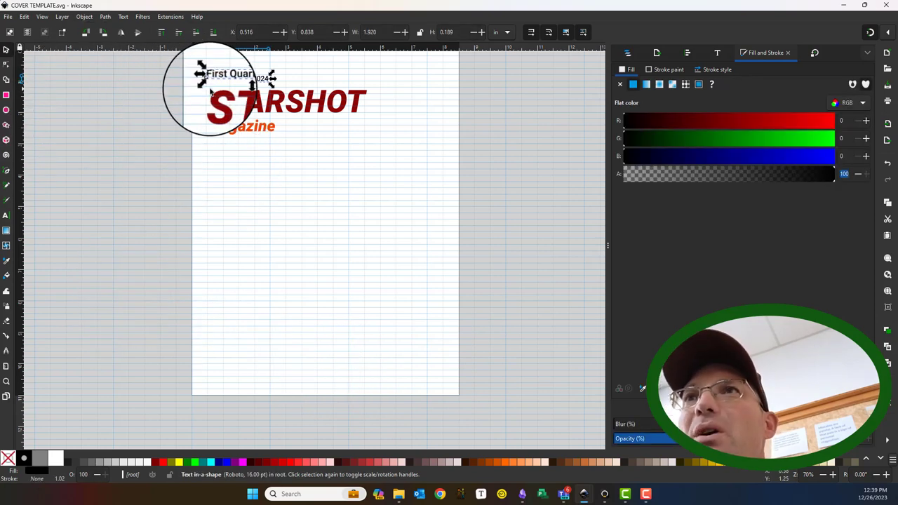
drag(230, 73, 245, 287)
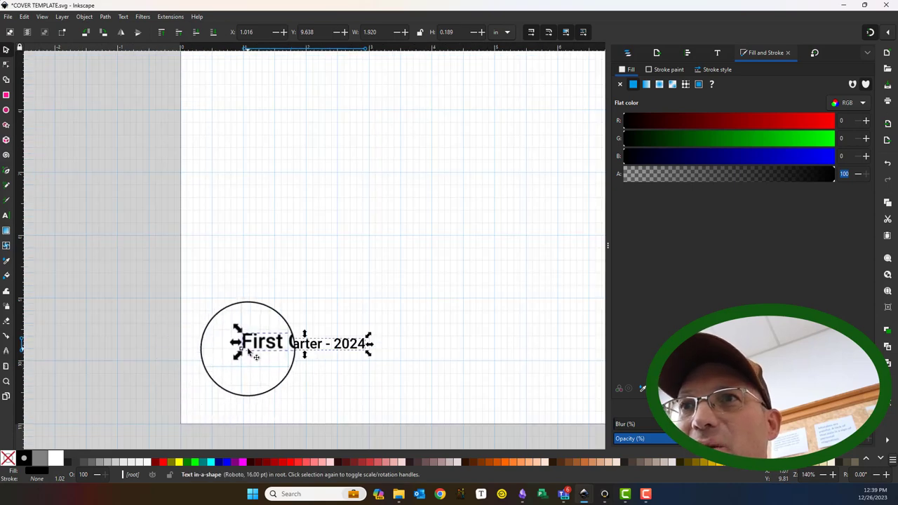
drag(263, 343, 242, 351)
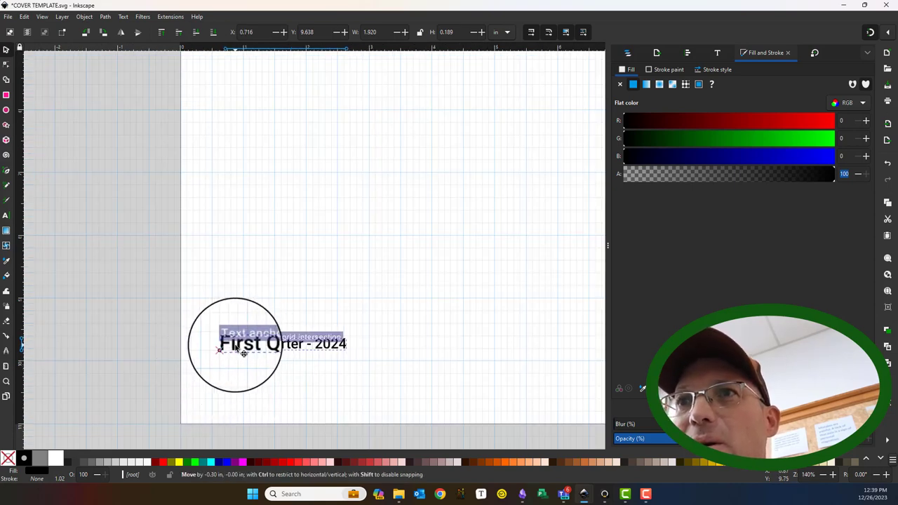
drag(243, 354, 263, 354)
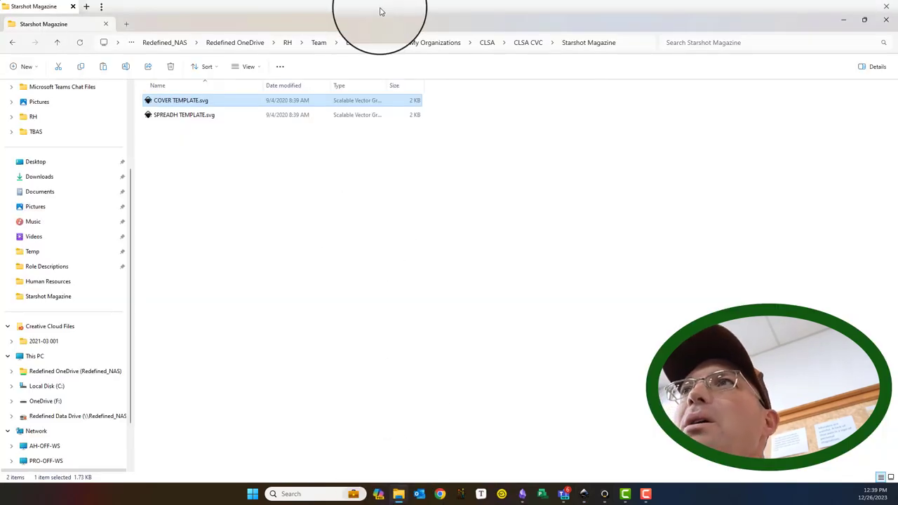
- Reopen COVER TEMPLATE.svg from File Explorer into Inkscape
double_click(181, 101)
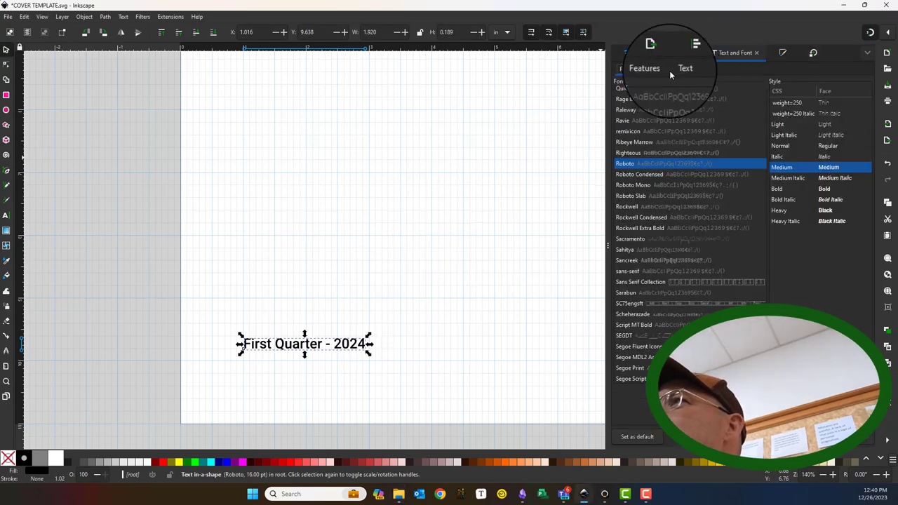
- Retype the line as the Cloud First File Management For Your Small Survey Organization feature
click(678, 69)
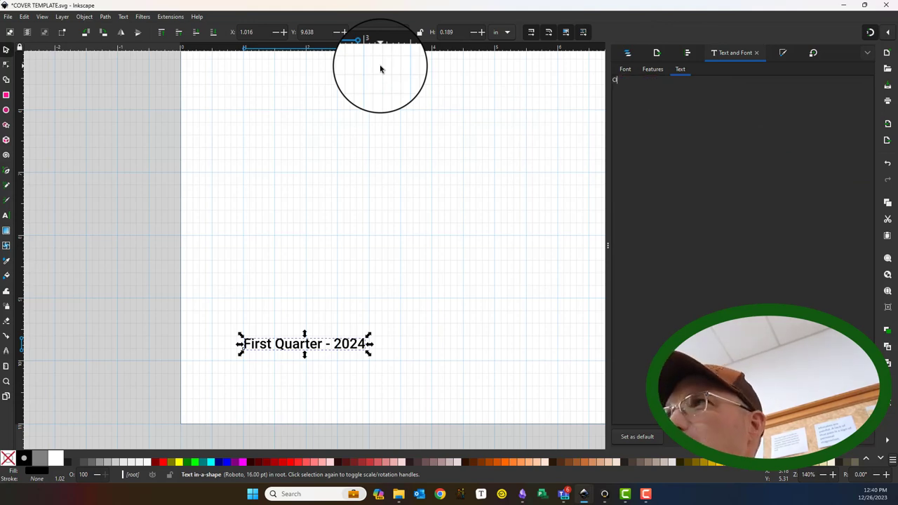
text(loud)
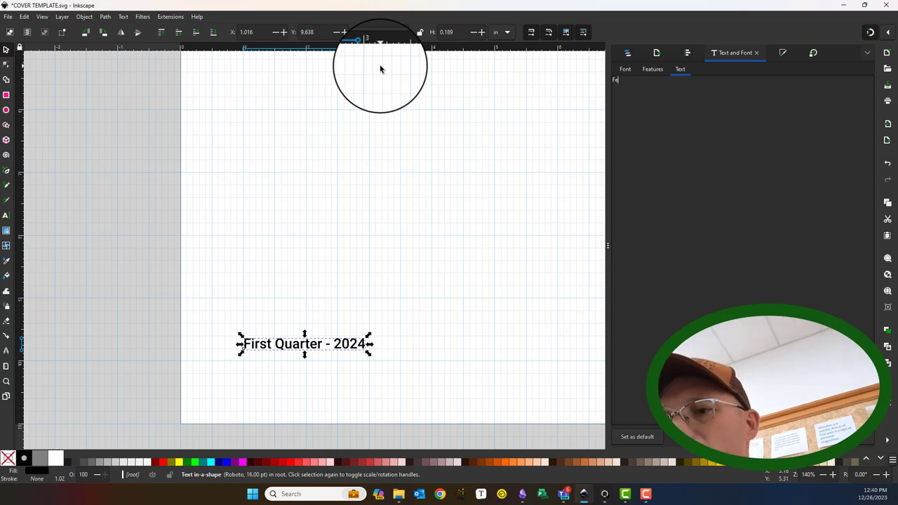
text(Feature Au)
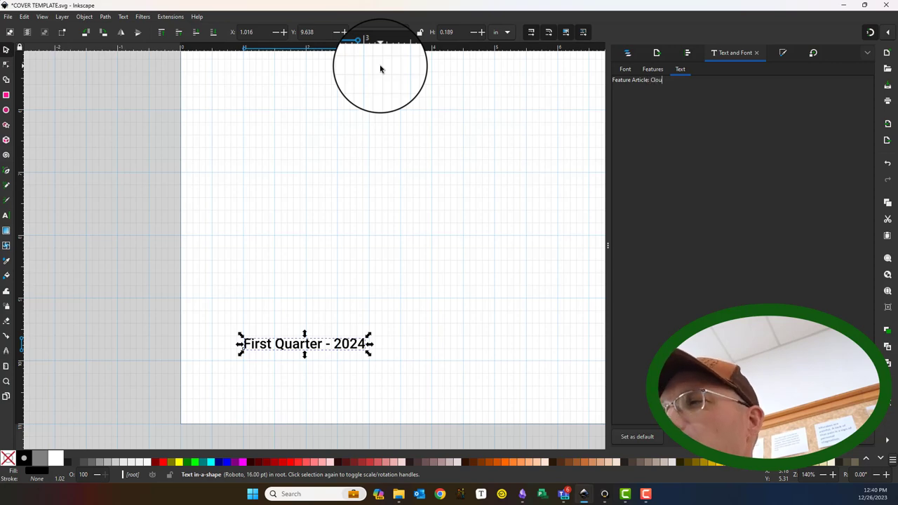
text(d)
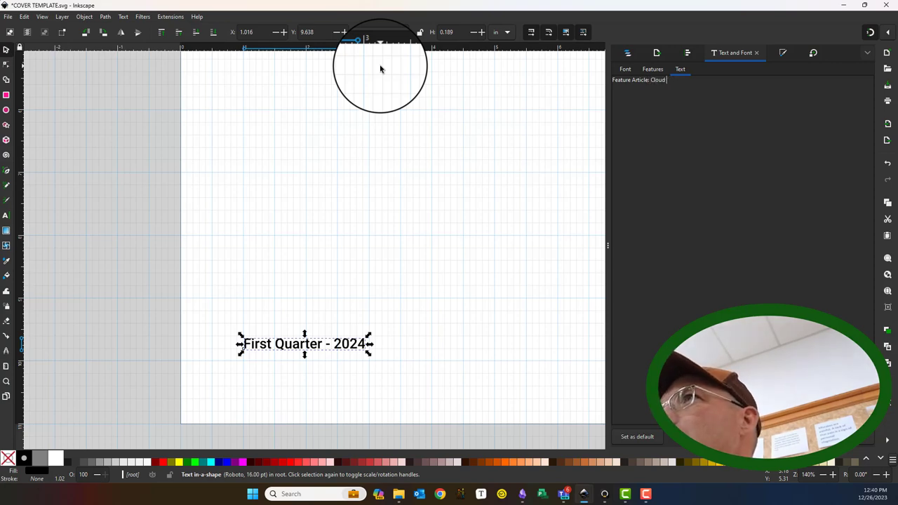
text(First File Mana)
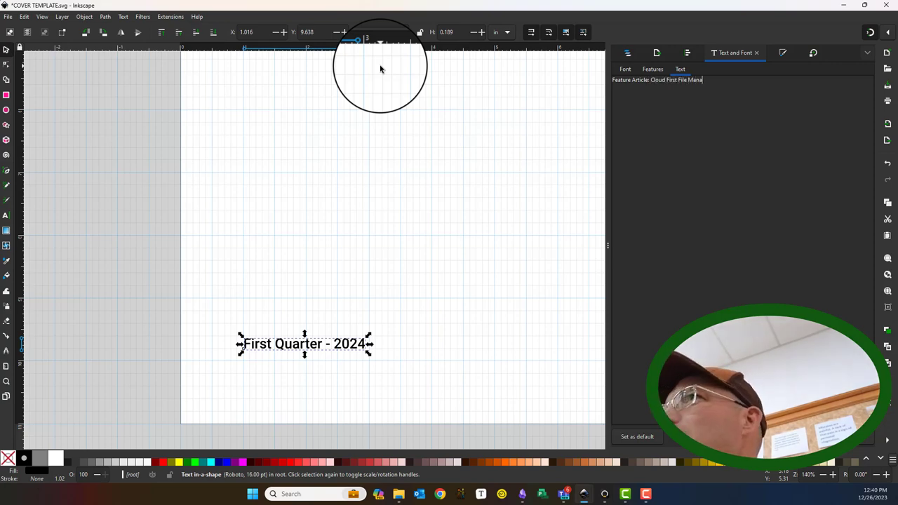
text(gement For Your S)
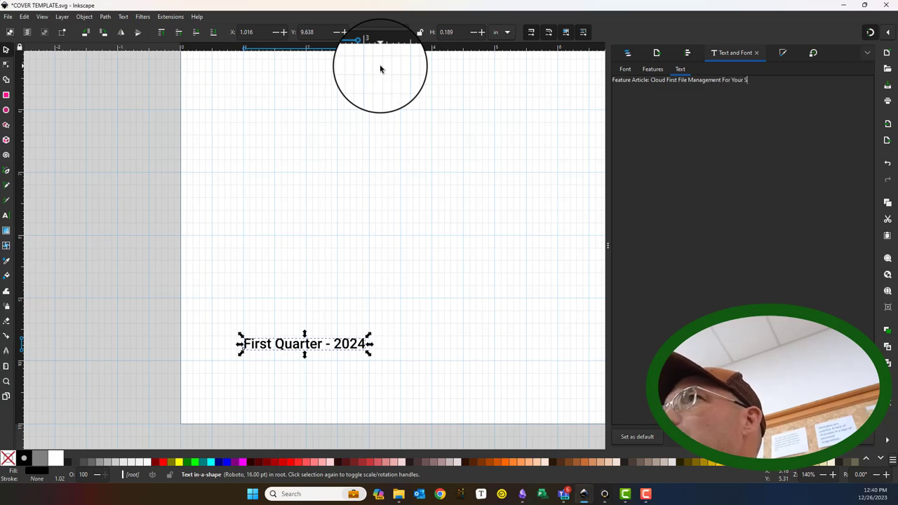
text(mall Survey Organization)
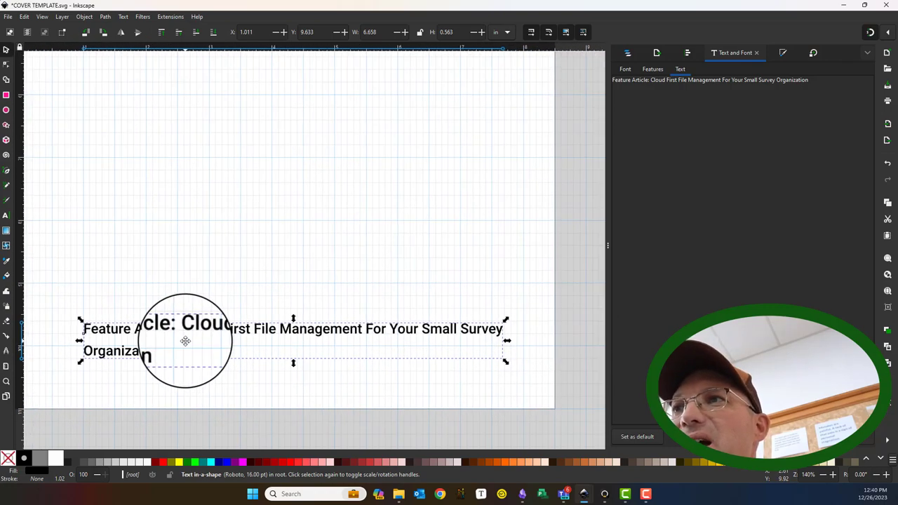
- Edit the copies into Survey Control For Construction and Emlid Reach receivers review lines
click(624, 69)
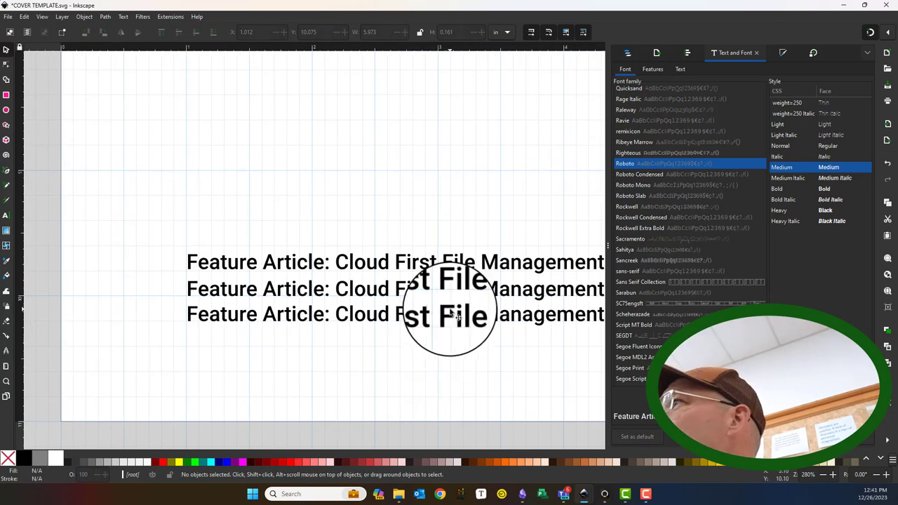
click(680, 69)
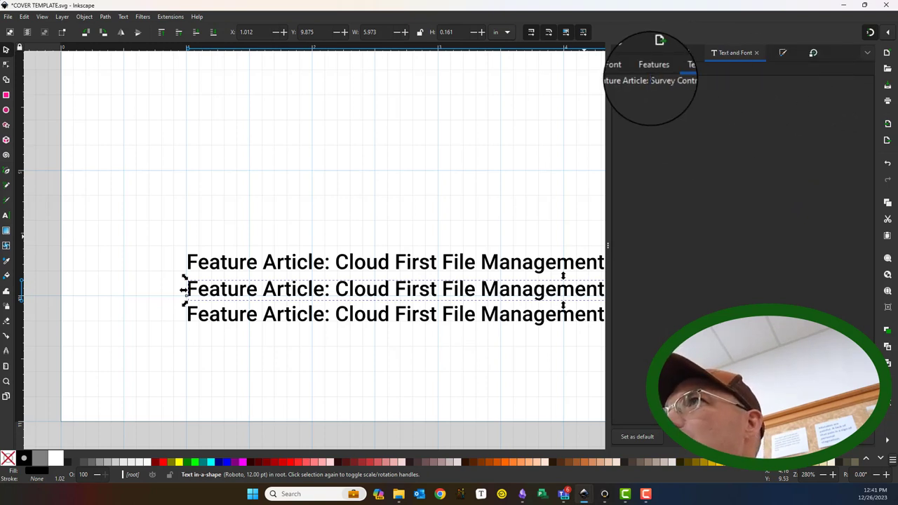
text(Construction)
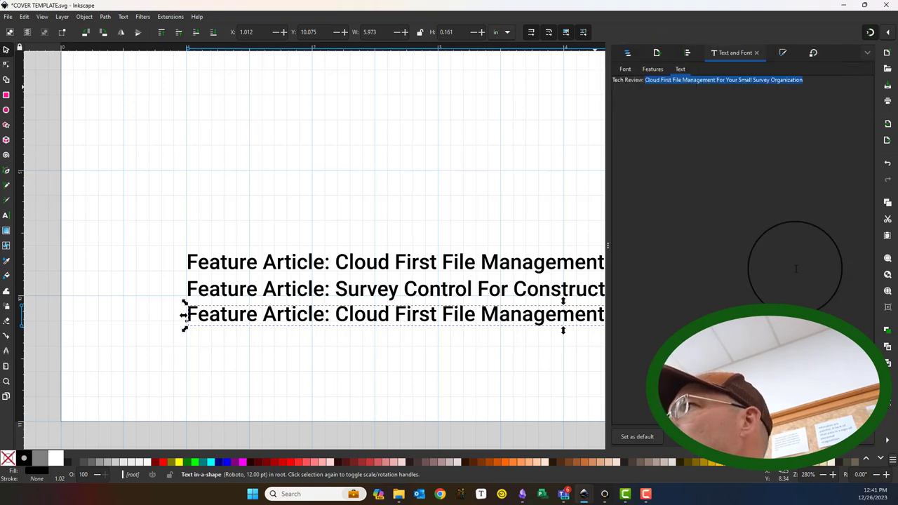
text(Emlid Reach GNSS RS2 Rece)
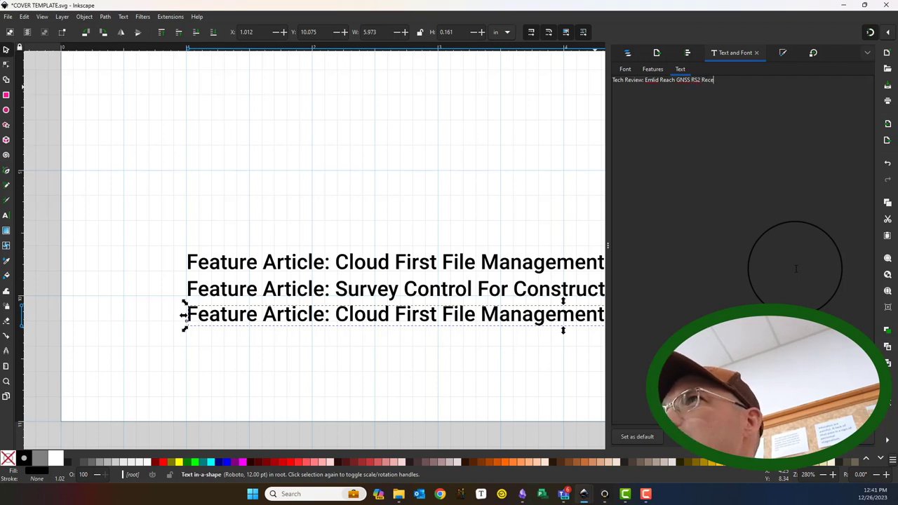
text(ivers)
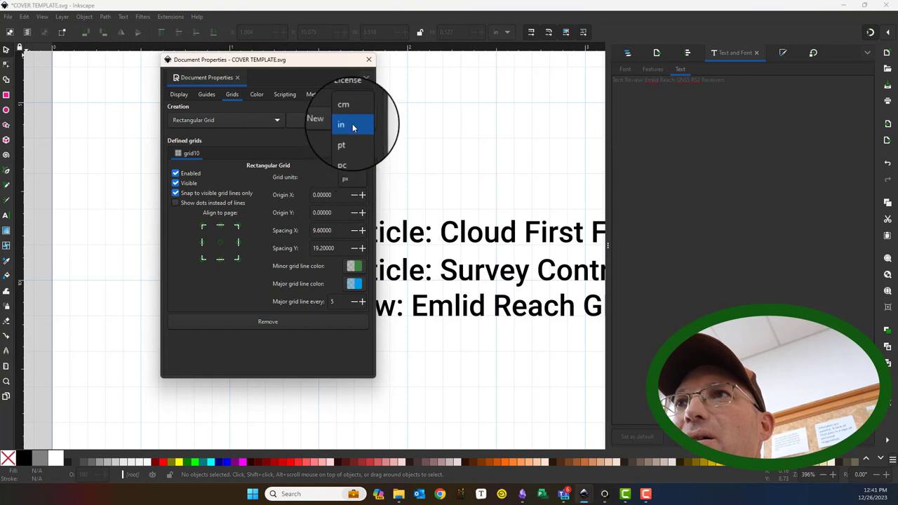
- Set grid units to inches, shrink the orange dot, and place copies before the article lines
click(342, 124)
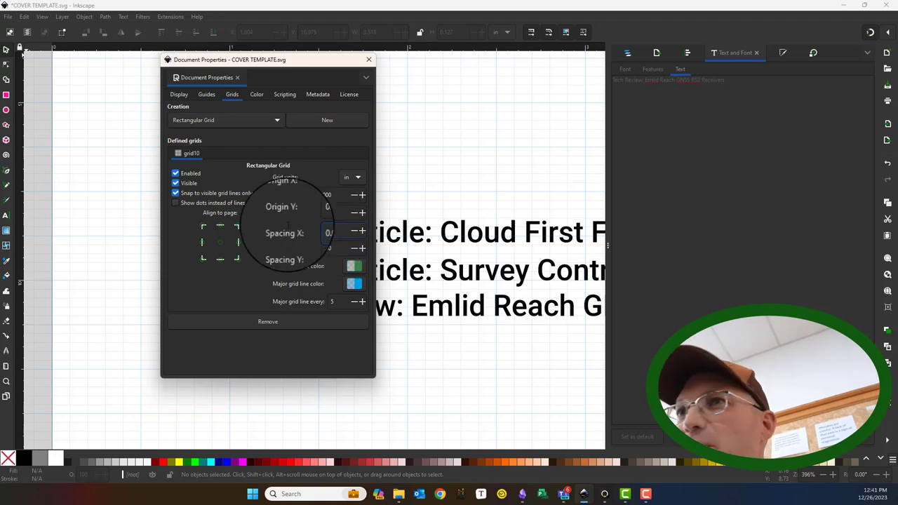
click(369, 59)
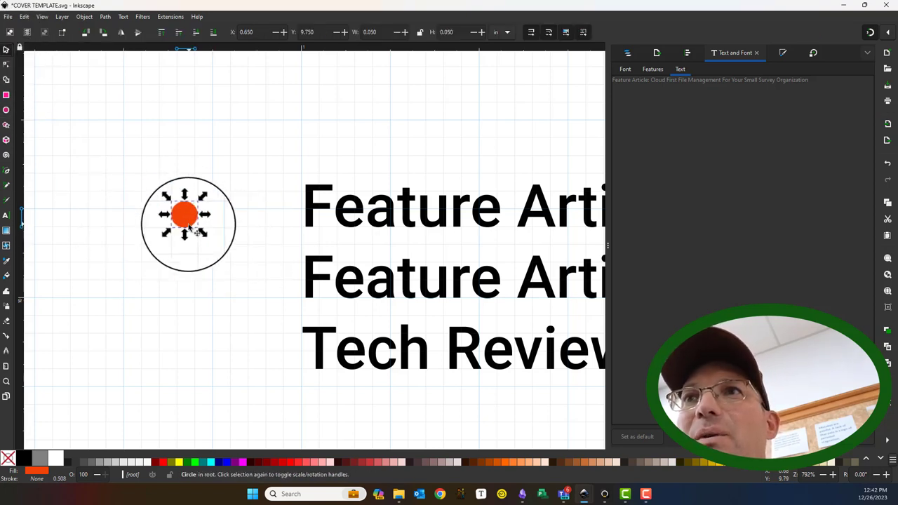
drag(186, 214, 278, 214)
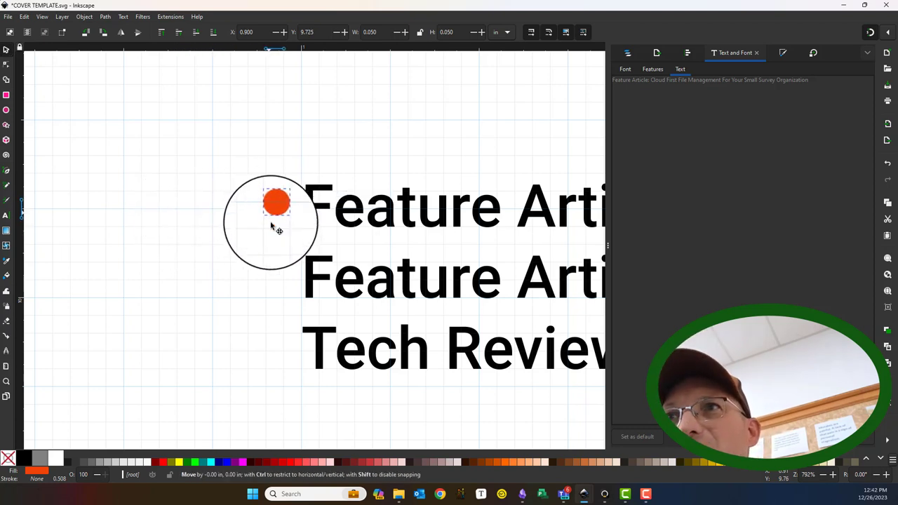
drag(276, 203, 276, 279)
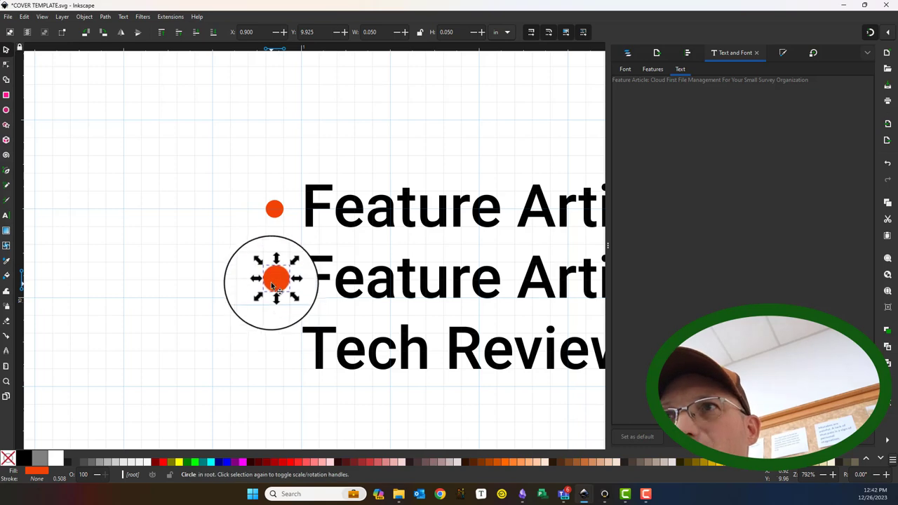
drag(274, 280, 277, 351)
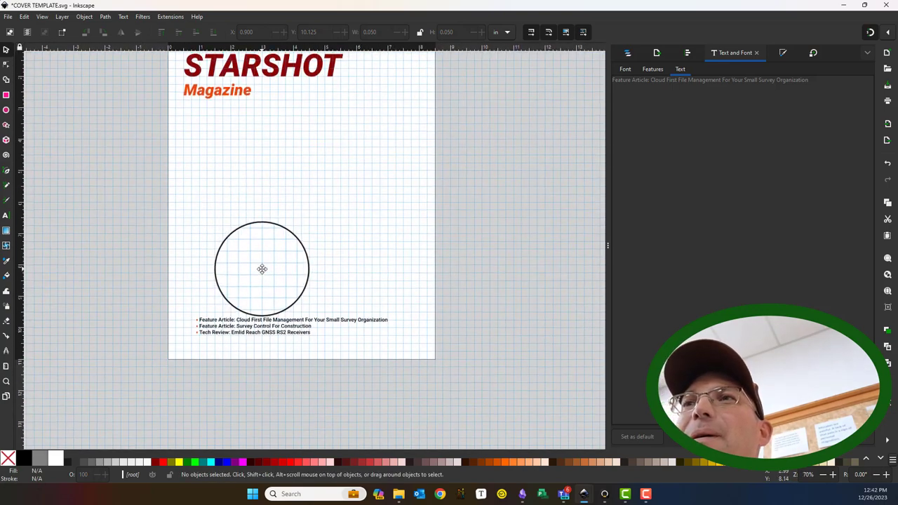
- Switch the document grid units to inches in Document Properties
click(8, 17)
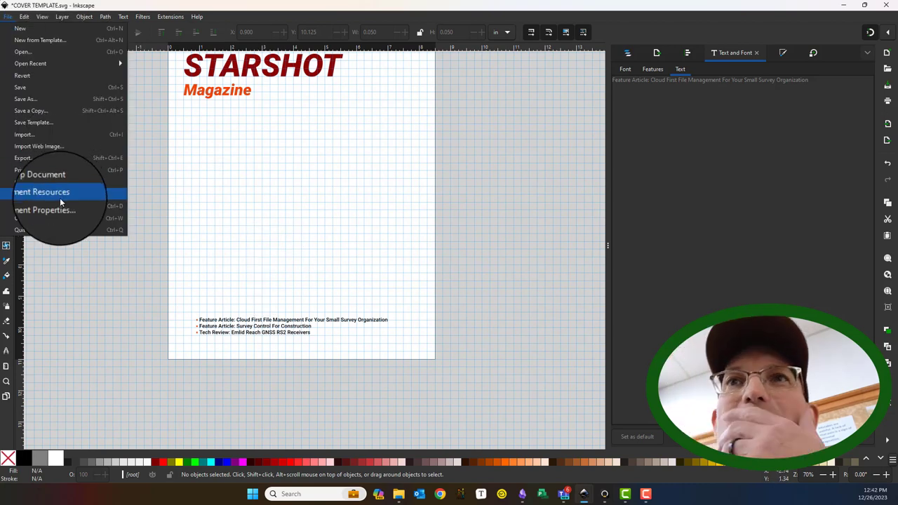
click(48, 210)
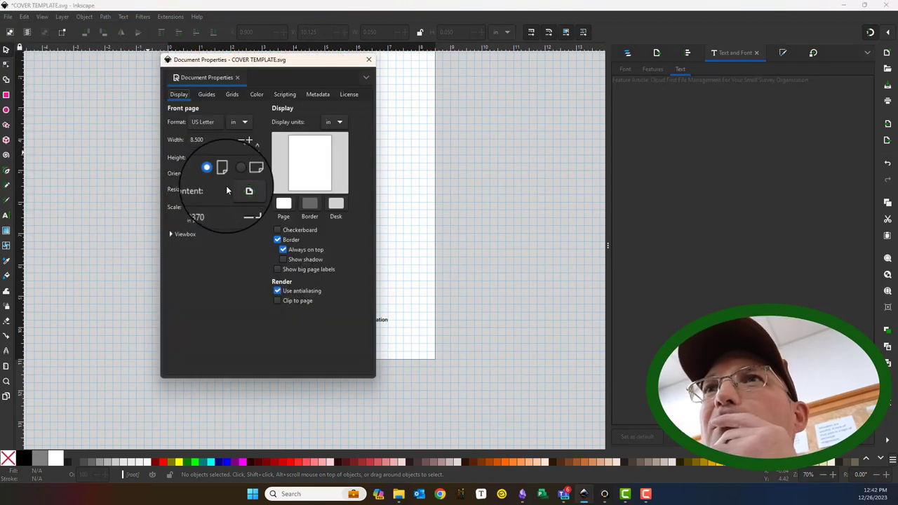
click(232, 94)
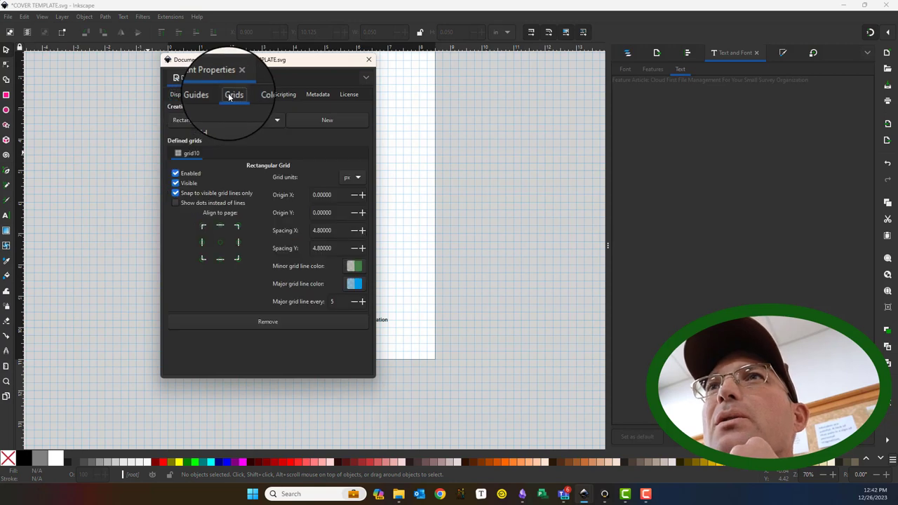
click(352, 176)
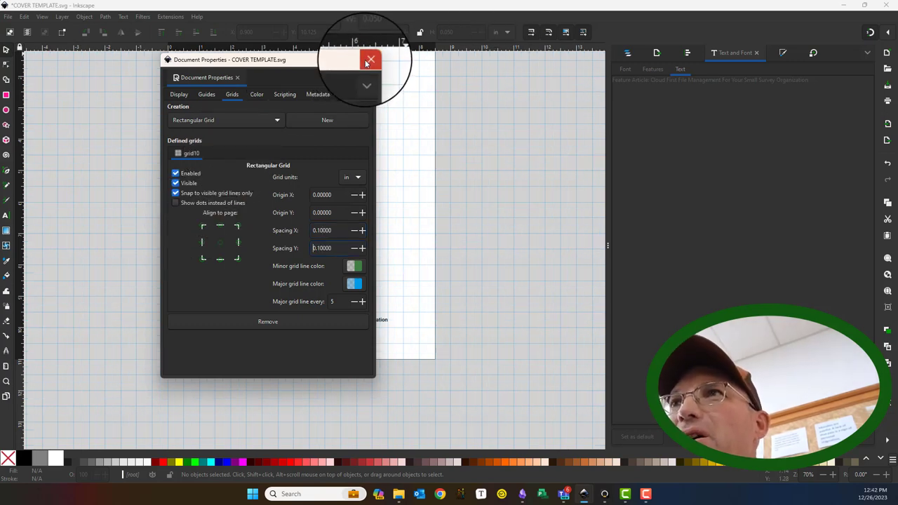
click(368, 59)
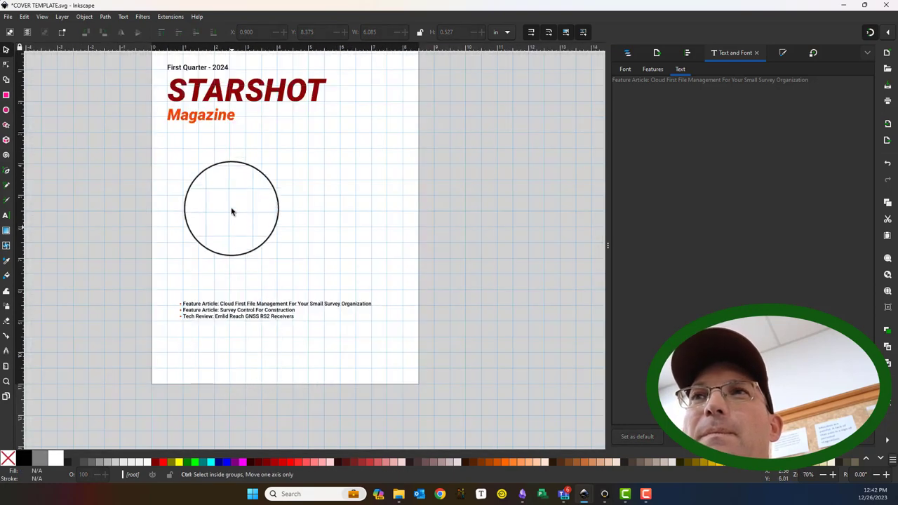
- Set the grid to 0.1 in horizontal and 0.2 in vertical spacing
click(26, 16)
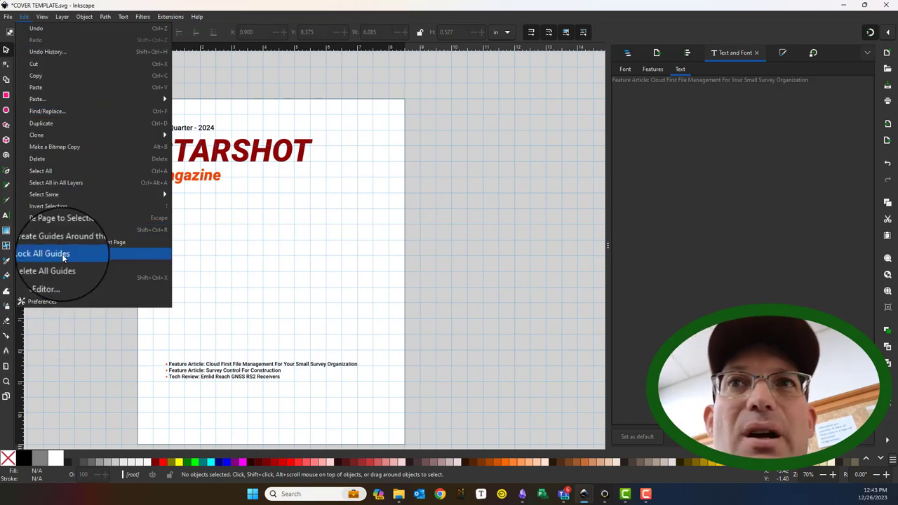
click(9, 17)
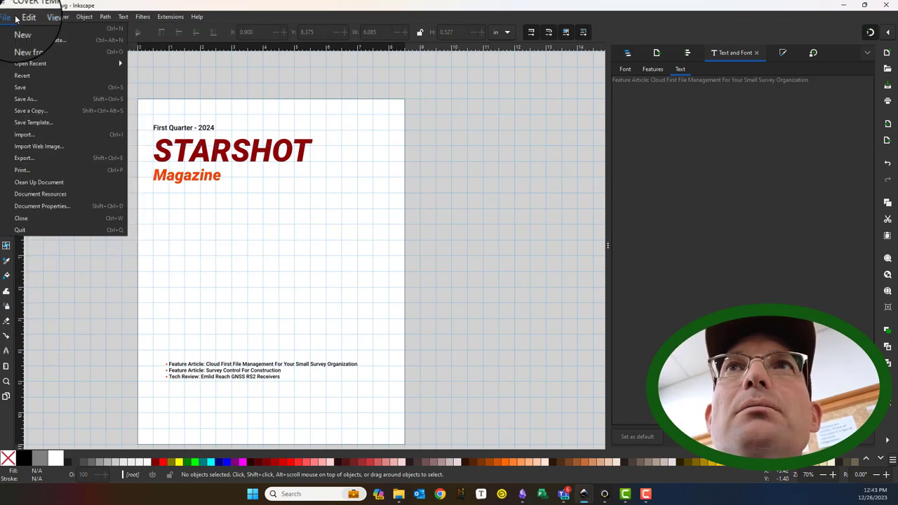
click(45, 206)
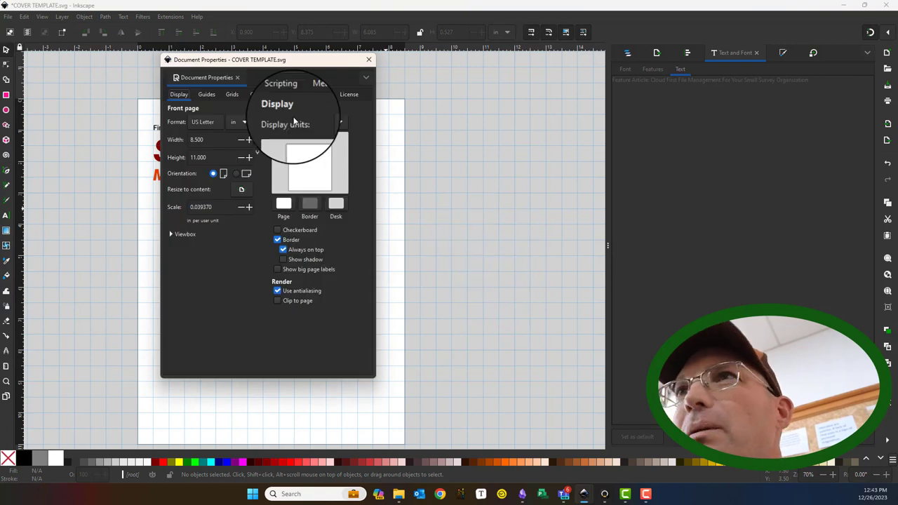
click(232, 94)
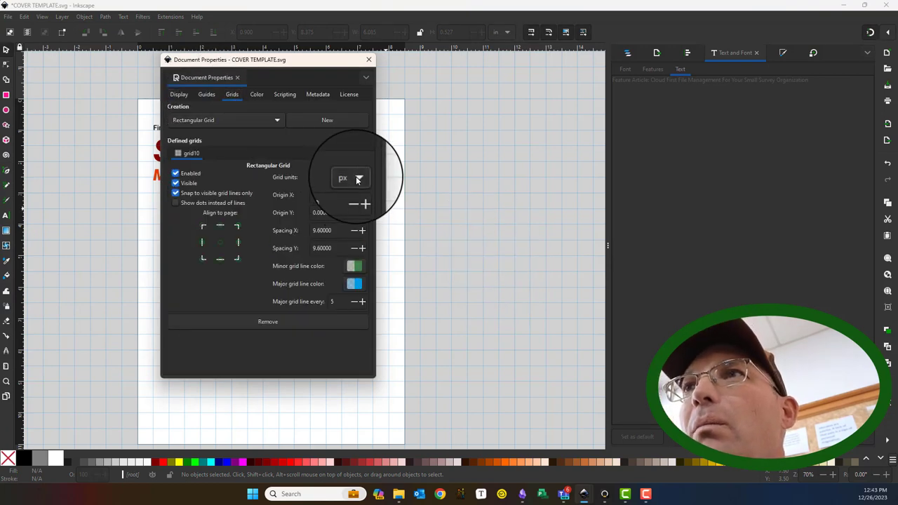
click(360, 177)
text(0.20000)
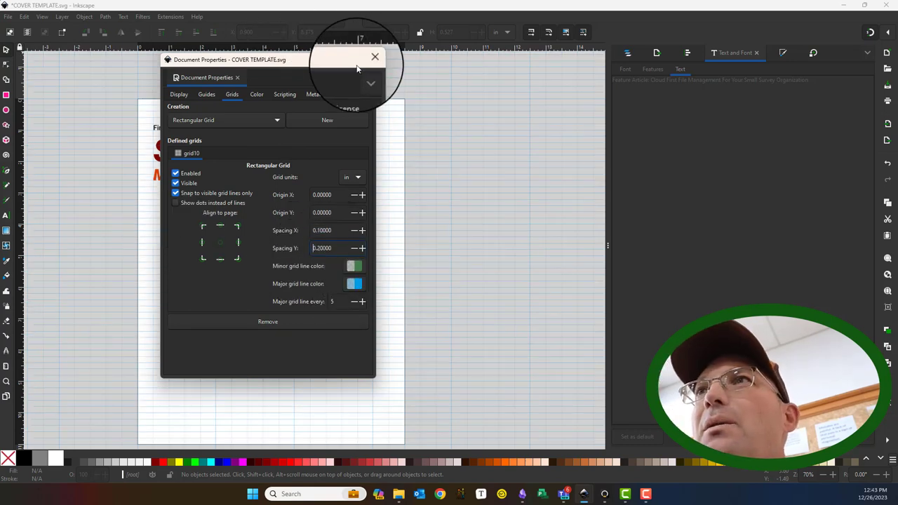
click(374, 56)
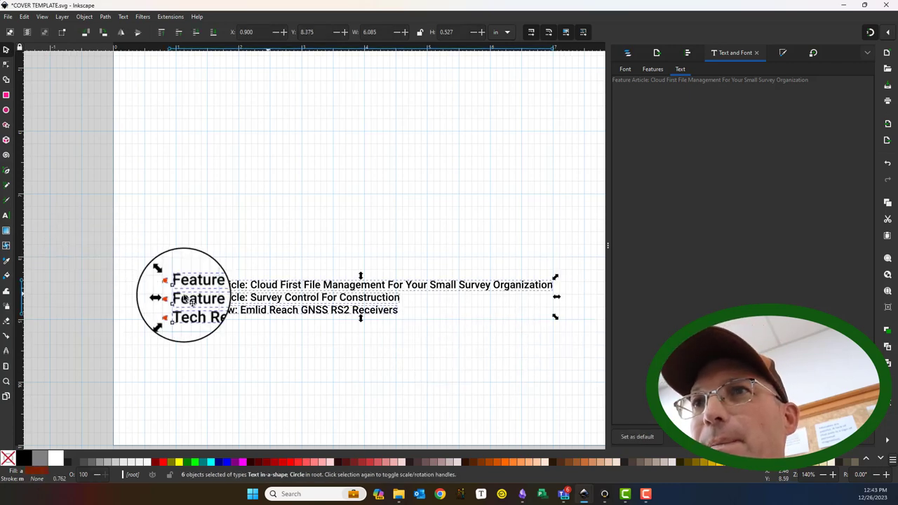
- Move the bulleted article lines and retype the heading as 'In This Issue'
drag(186, 295, 197, 326)
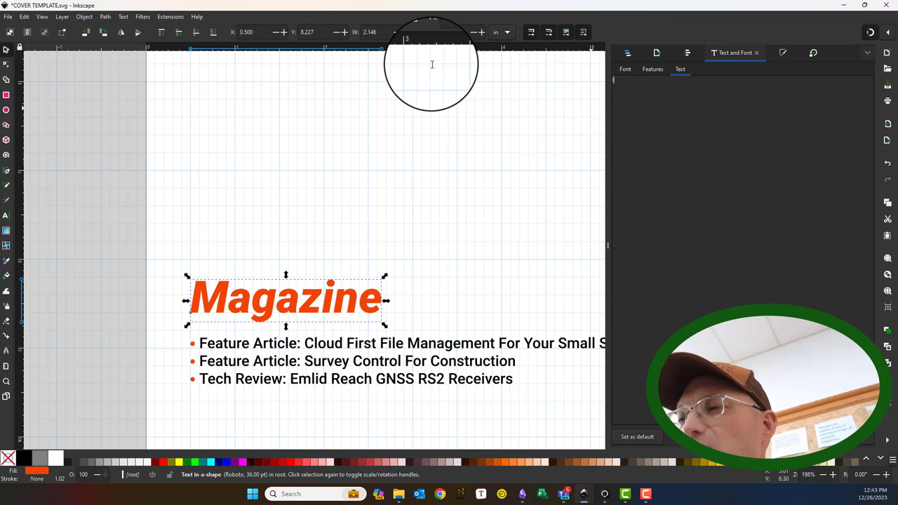
text(In This Issue:)
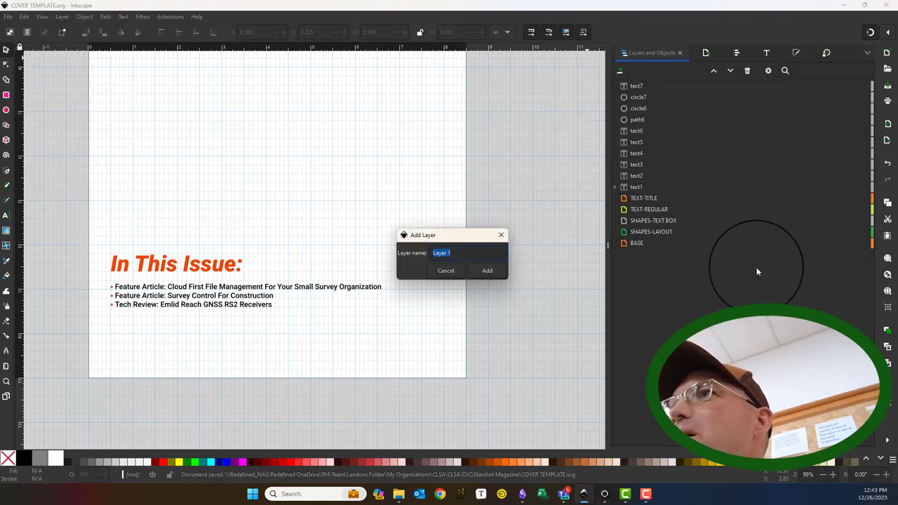
- Create the IMAGES-LOGO layer and move the heading text into its layer
text(image)
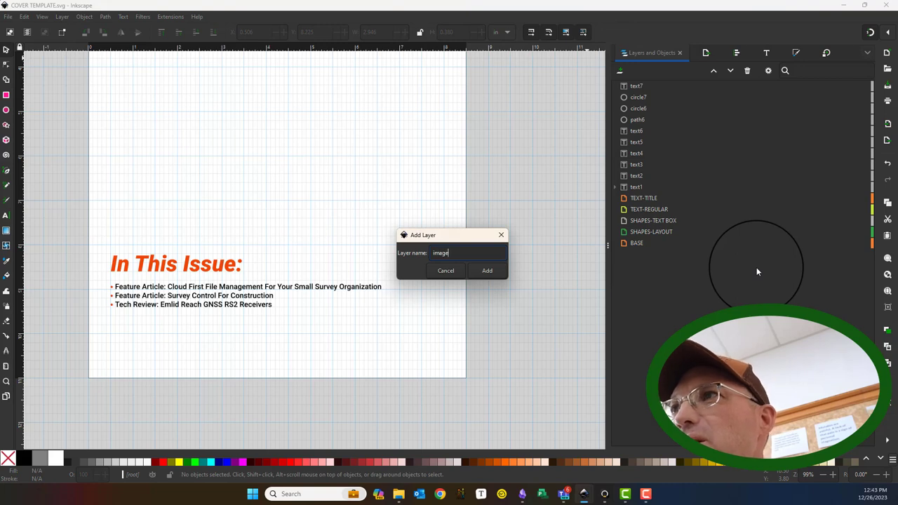
text(IMAGES)
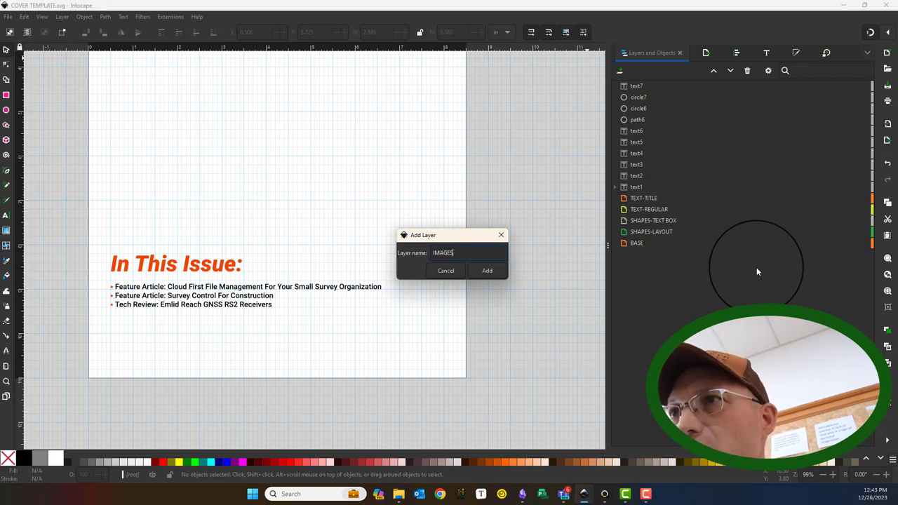
text(-L)
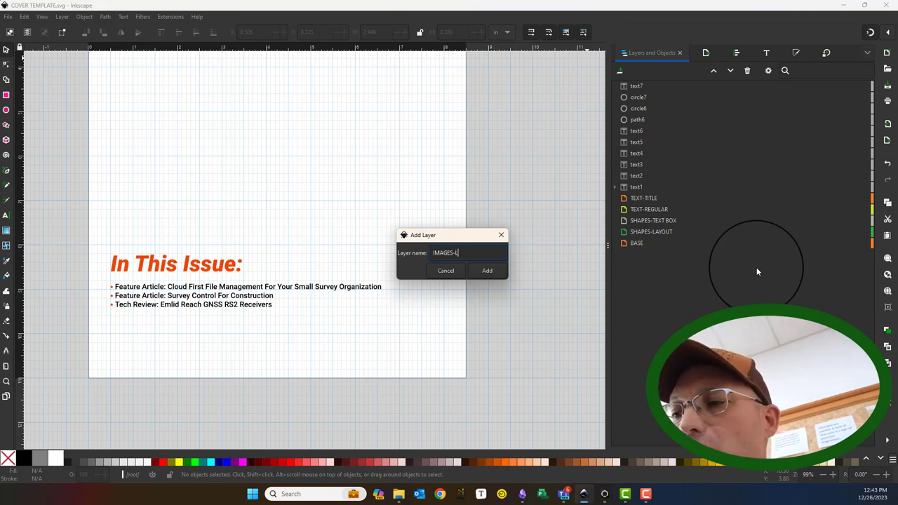
click(486, 270)
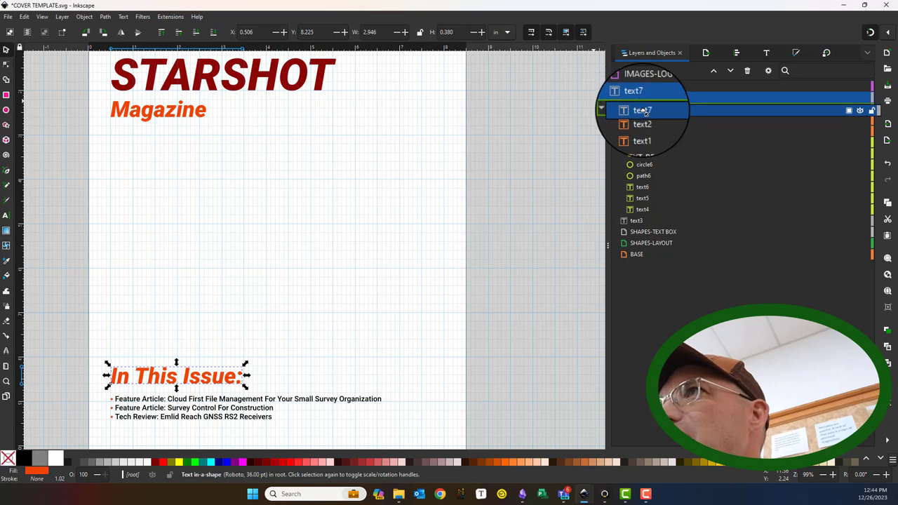
click(642, 219)
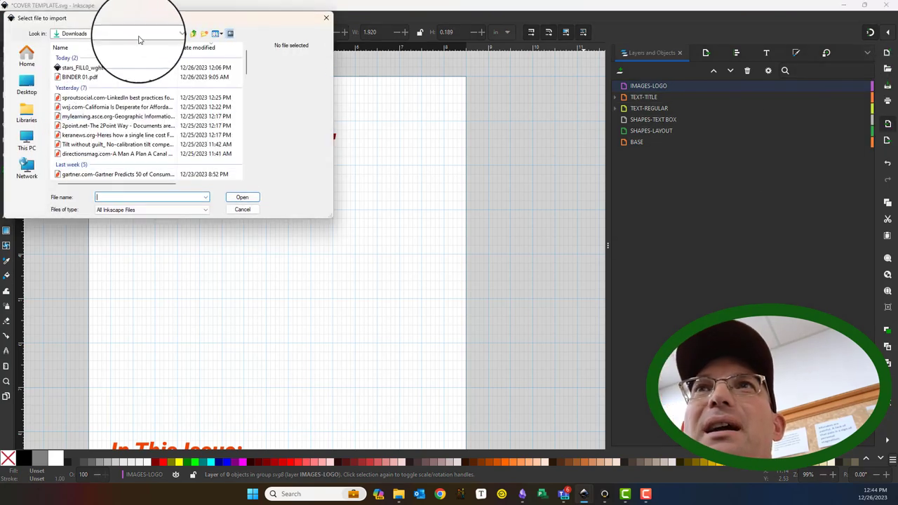
- Import CVC LOGO.png from the Branding folder on the shared network drive
click(166, 33)
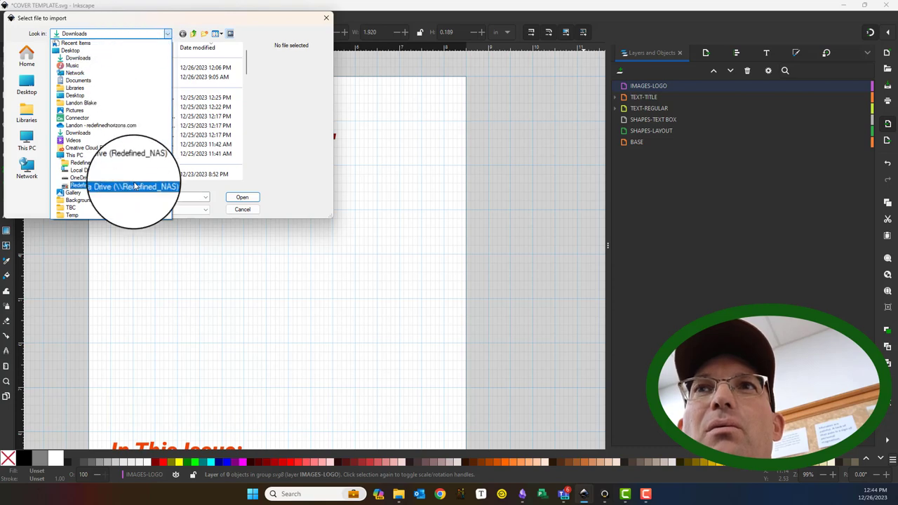
click(127, 185)
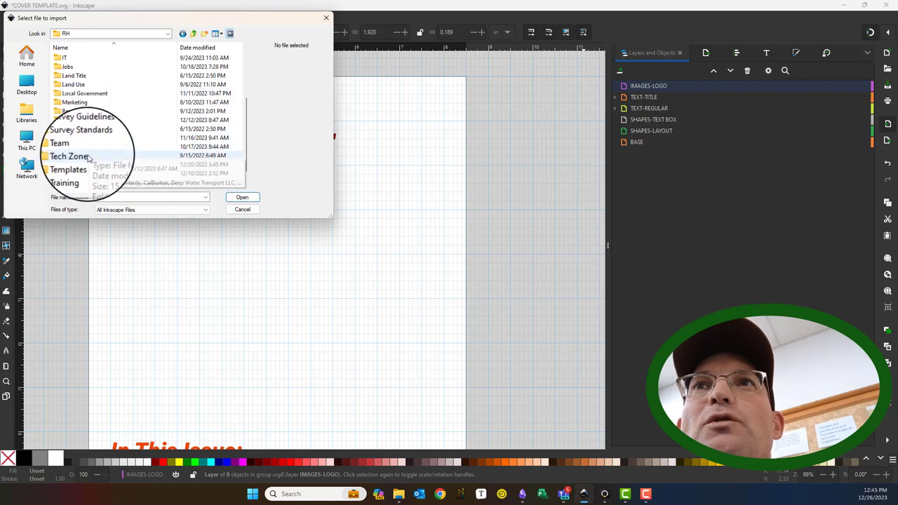
double_click(67, 143)
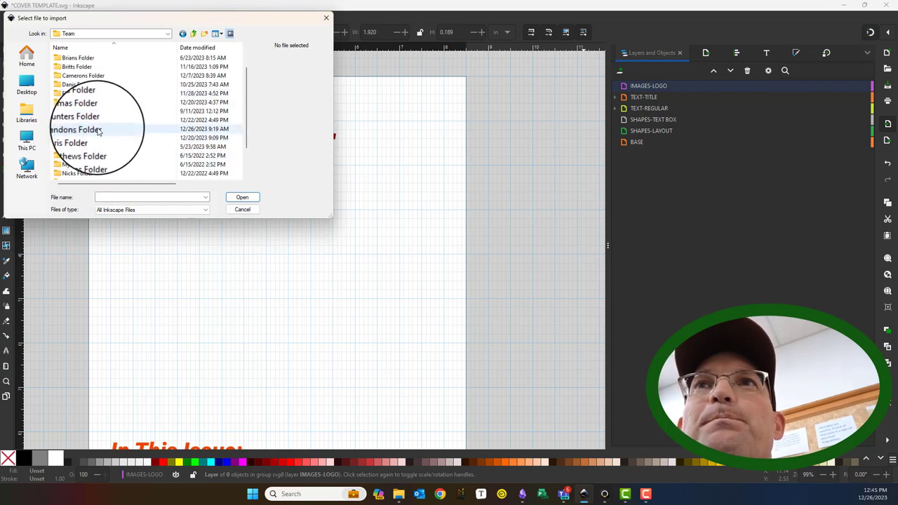
double_click(77, 129)
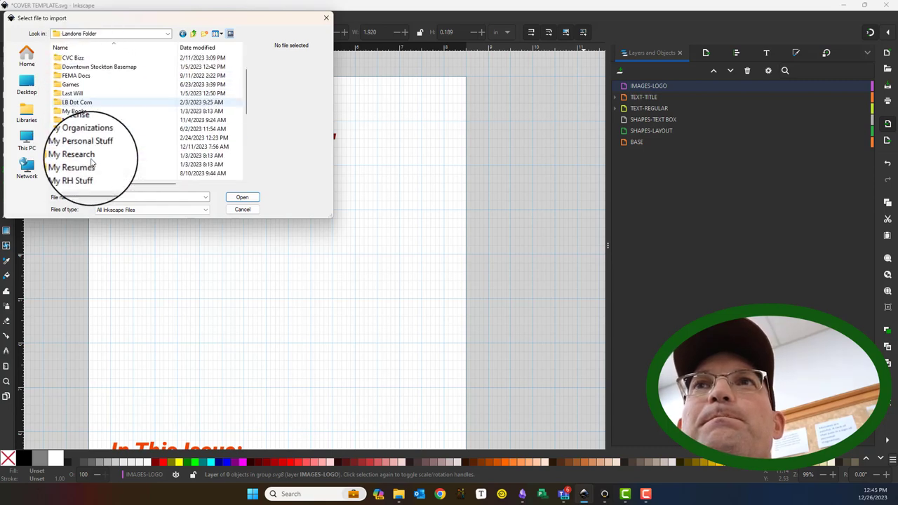
double_click(84, 128)
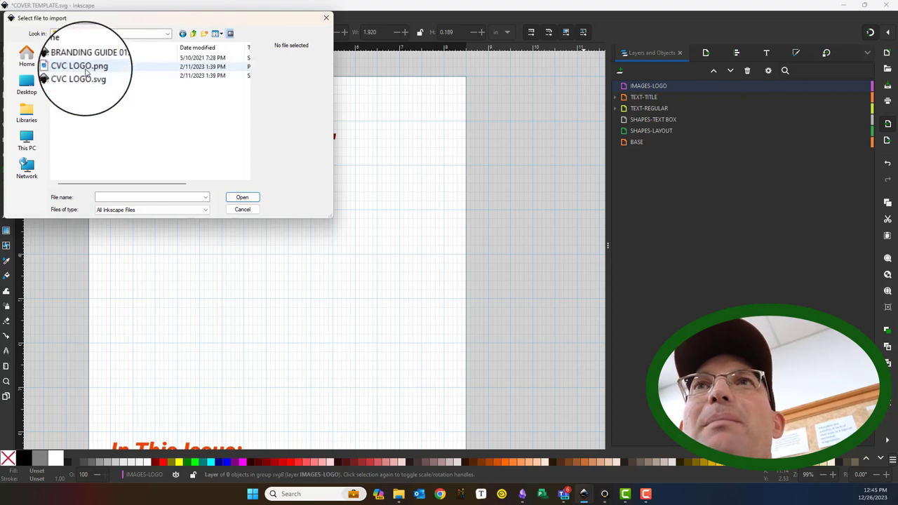
click(82, 68)
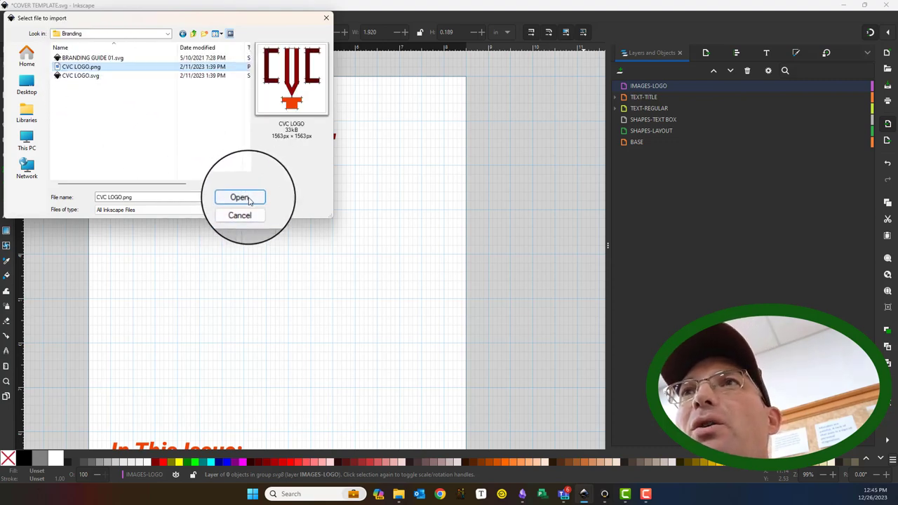
click(239, 197)
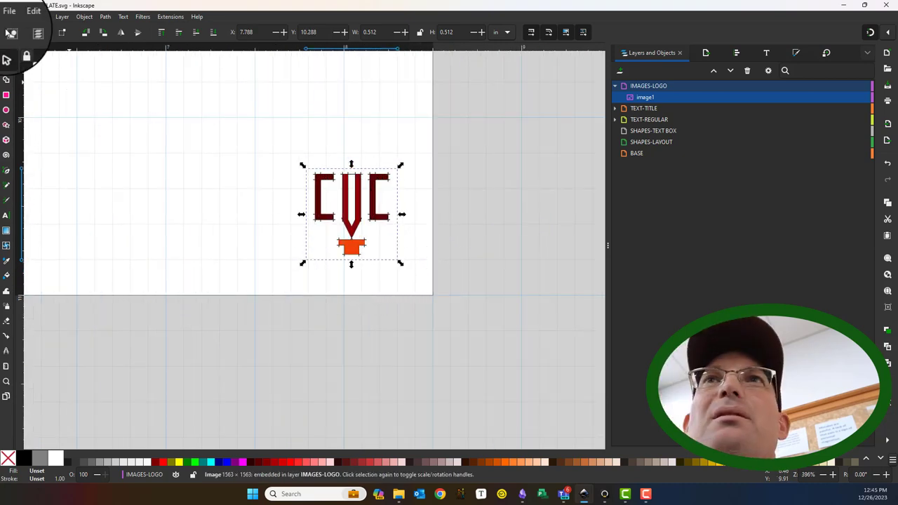
- Check the grid spacing in Document Properties, then nudge the logo up and left
click(9, 12)
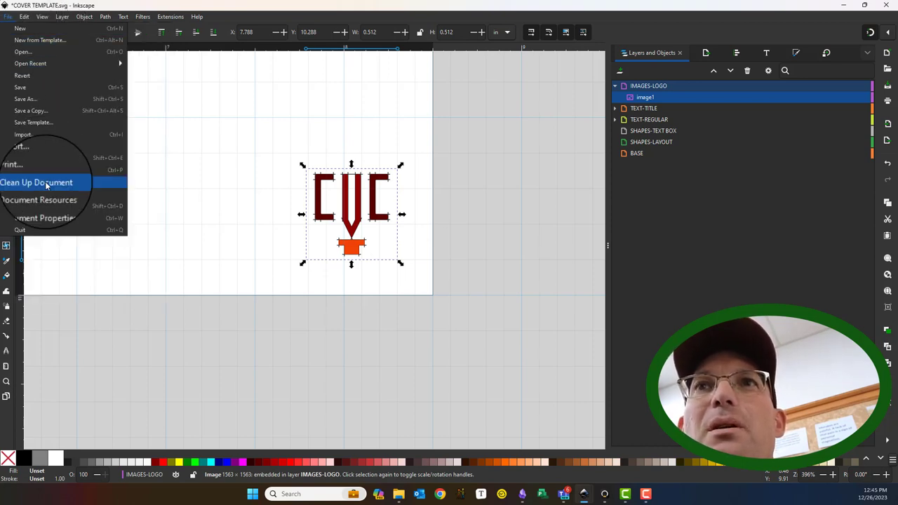
click(42, 218)
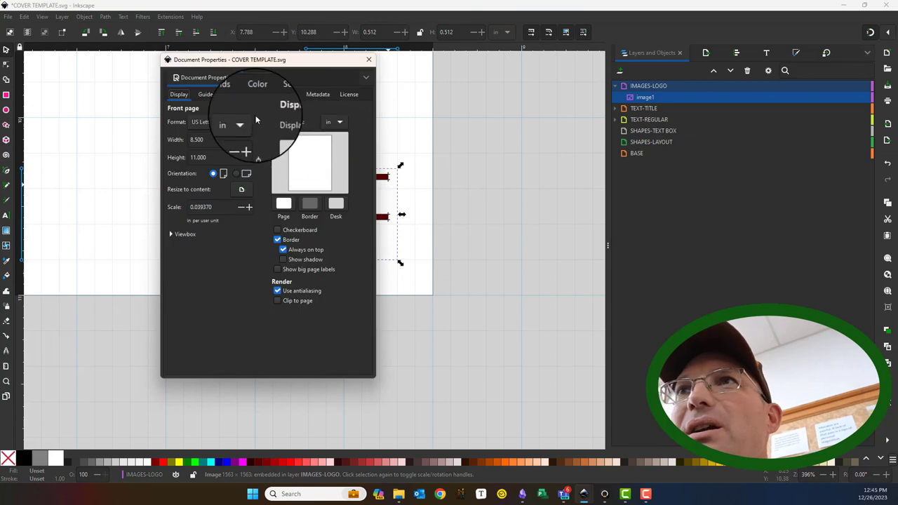
click(232, 94)
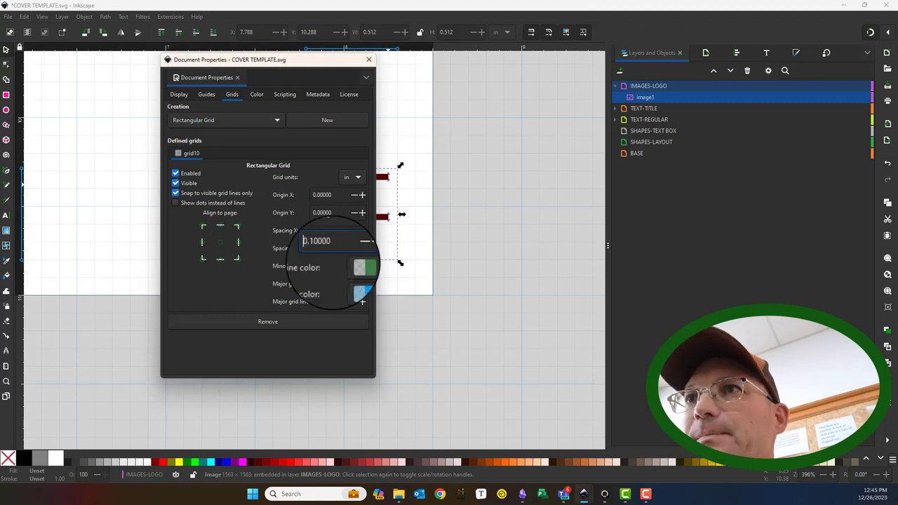
click(367, 60)
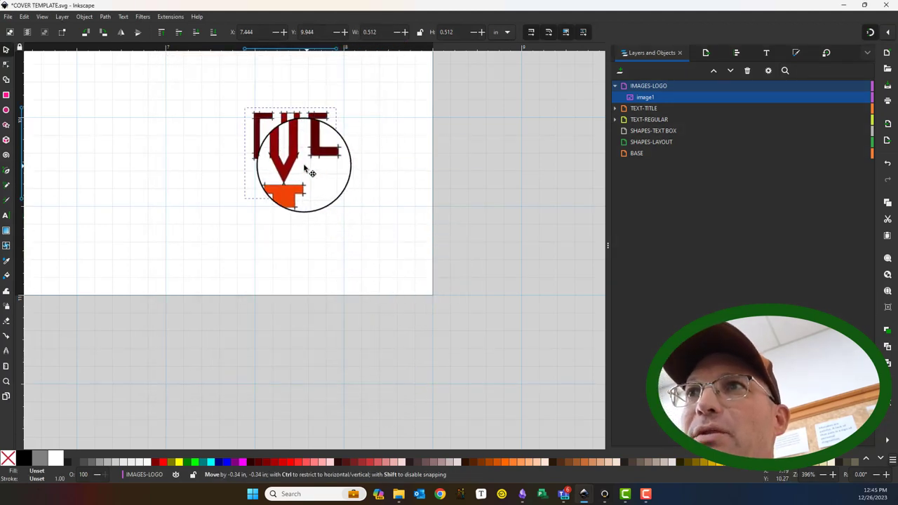
drag(306, 161, 312, 140)
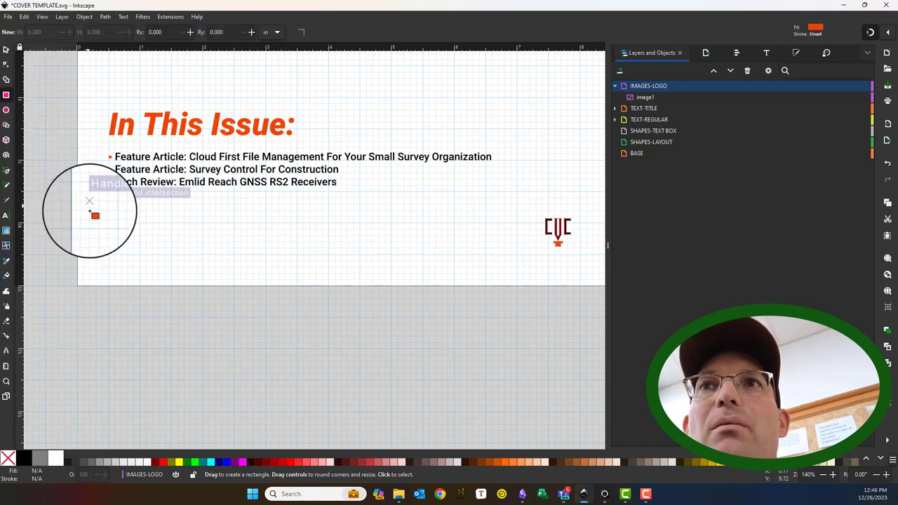
- Draw a black bar rectangle below the article list
drag(108, 226, 202, 266)
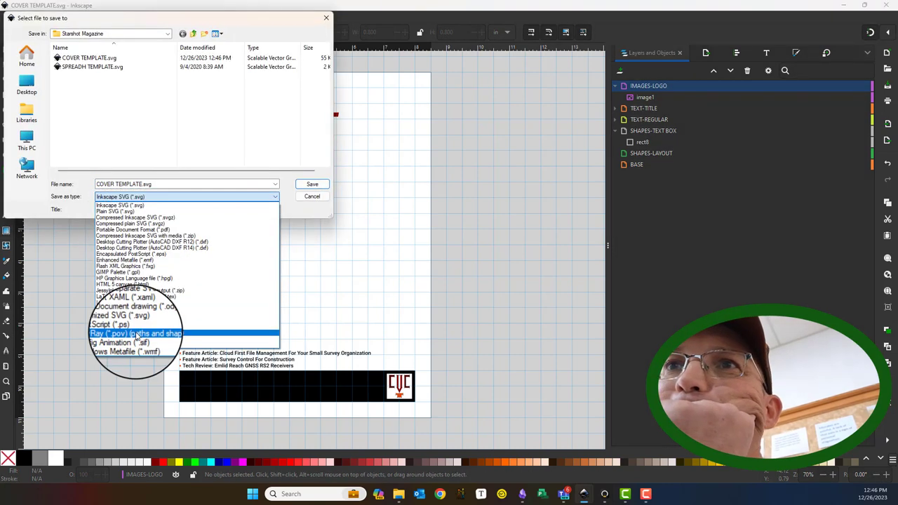
- Save a copy of the cover as COVER TEMPLATE.pdf in PDF format
click(131, 230)
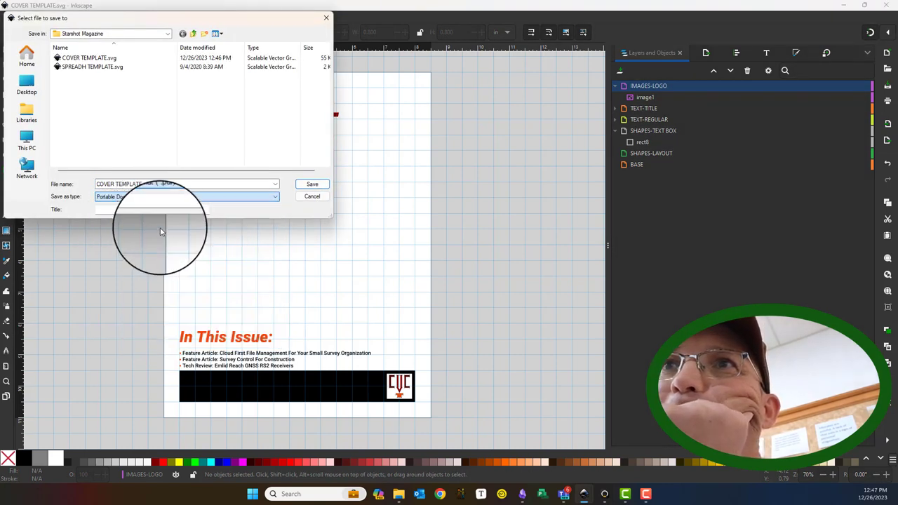
click(312, 196)
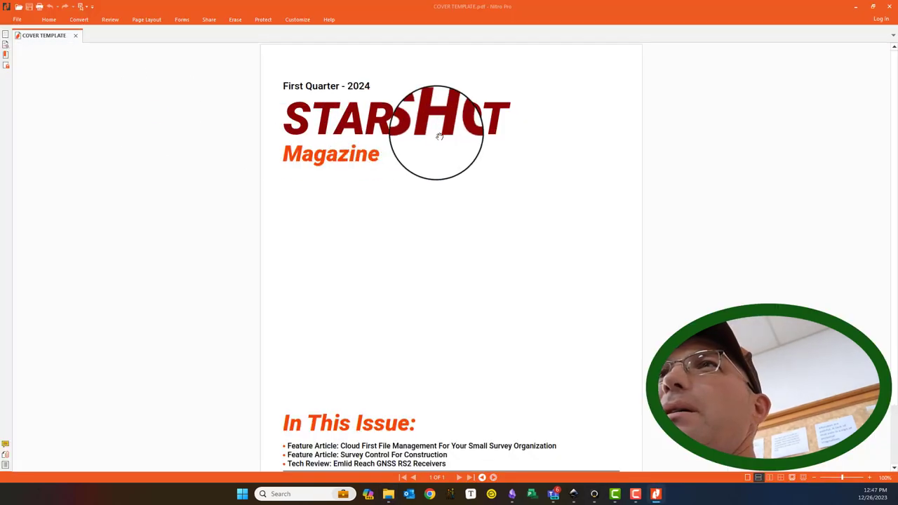
- Scroll through COVER TEMPLATE.pdf from title to logo bar, then close Nitro Pro
scroll(down, 3)
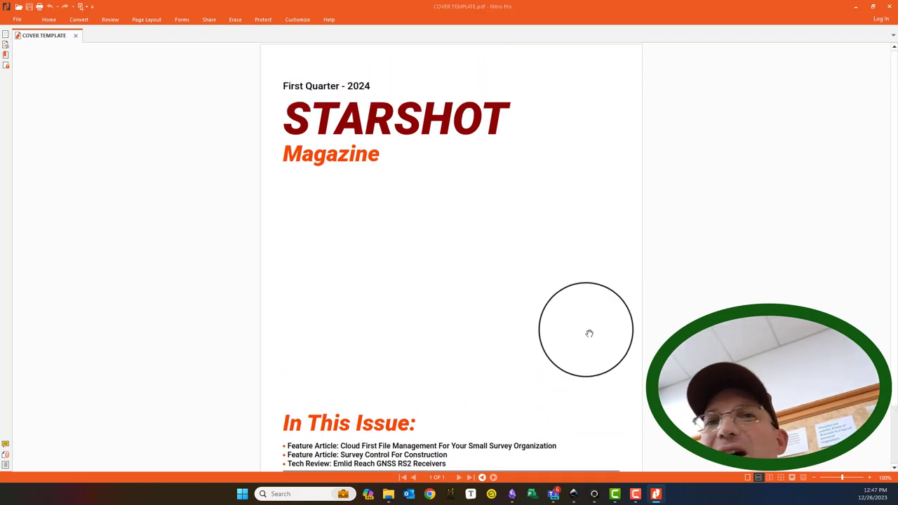
scroll(down, 3)
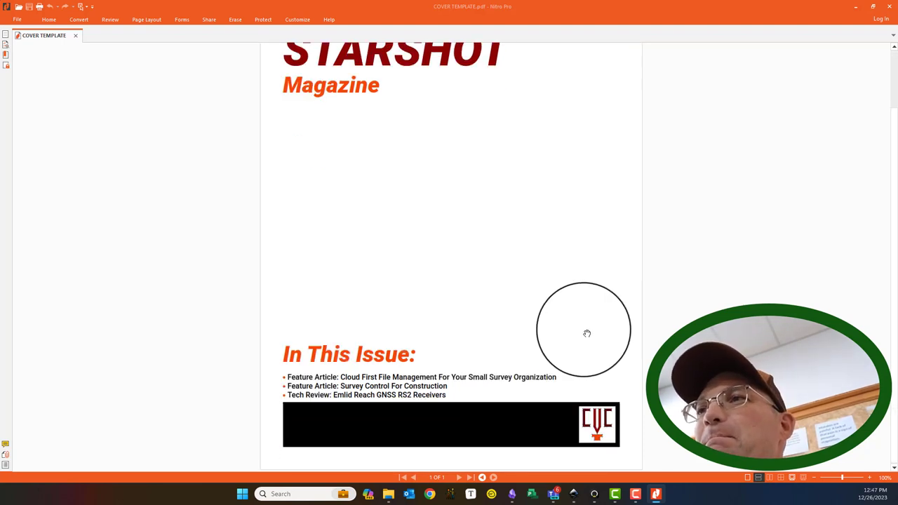
drag(587, 334, 314, 348)
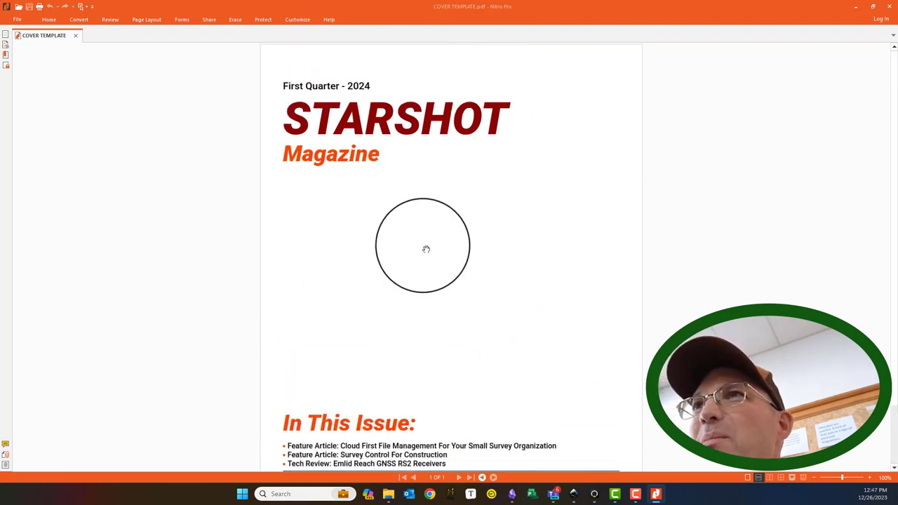
drag(426, 249, 409, 232)
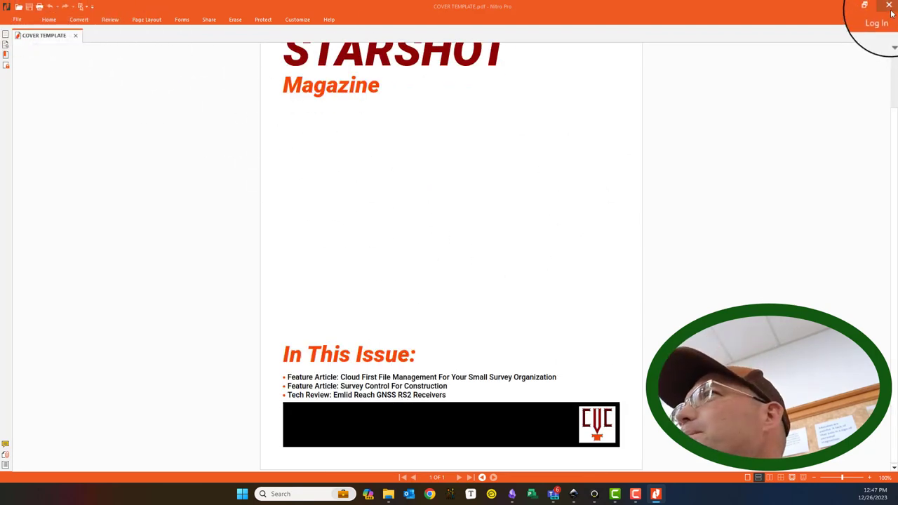
click(626, 492)
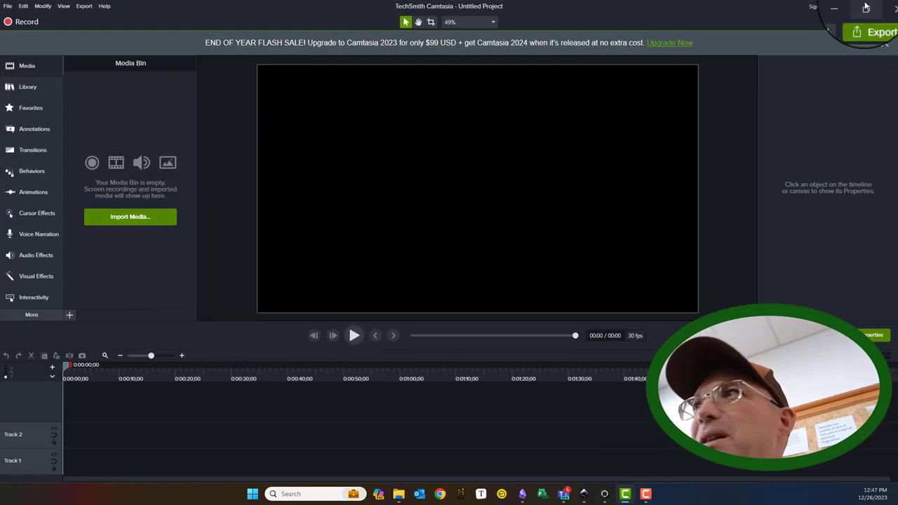
- Minimize the untitled Camtasia project to bring Inkscape back
click(651, 494)
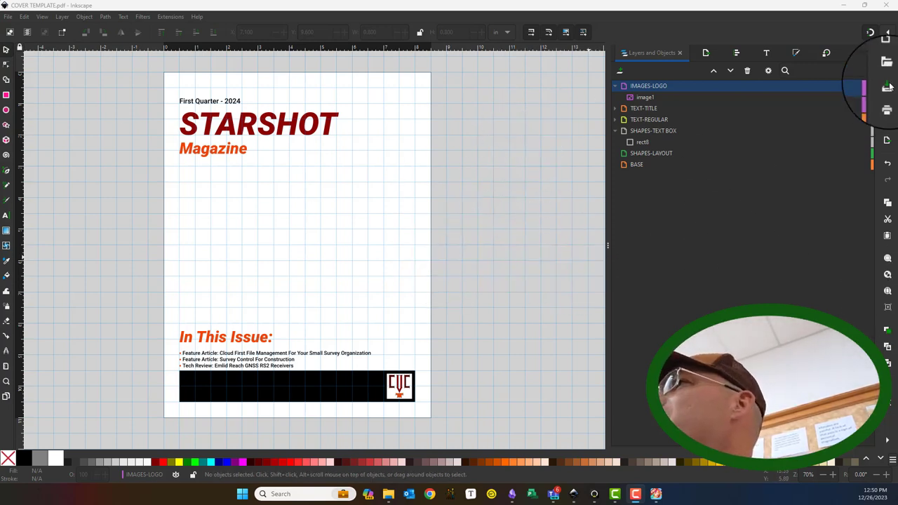
- Import COVER IMAGE WC.jpg from the Starshot Magazine folder
click(887, 87)
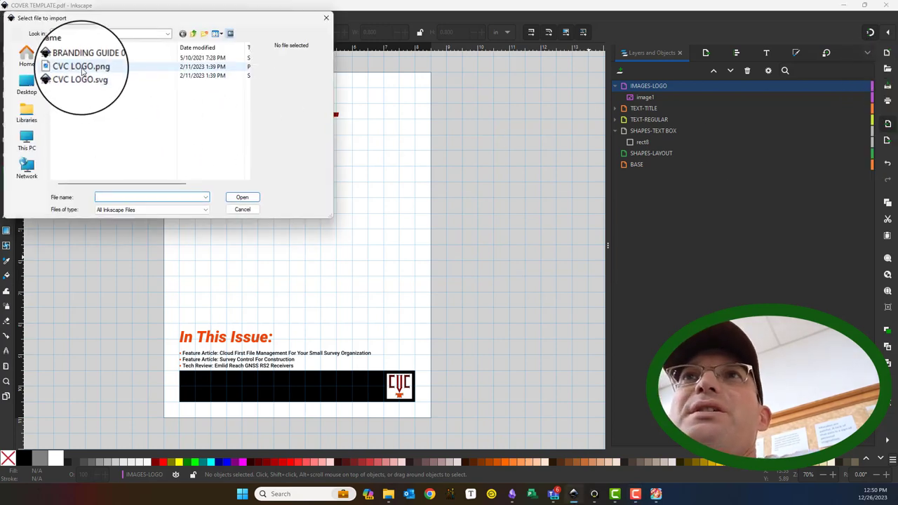
click(79, 69)
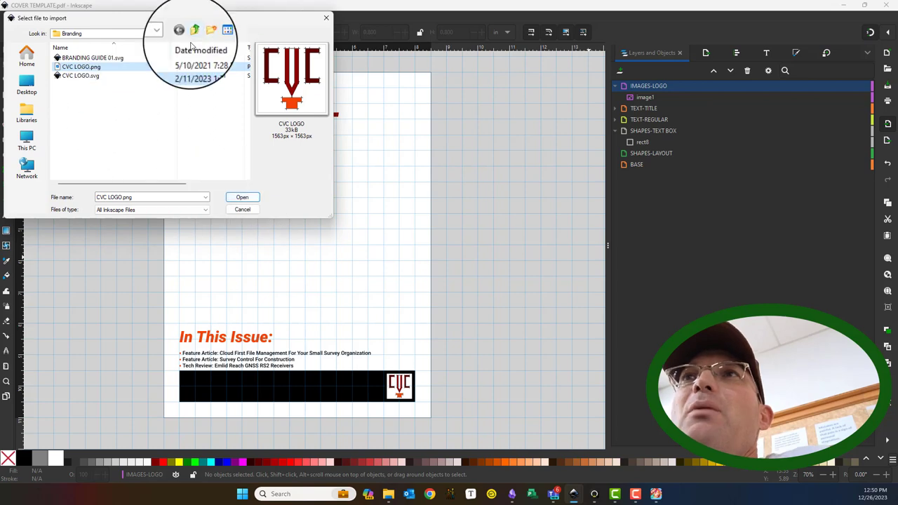
click(204, 33)
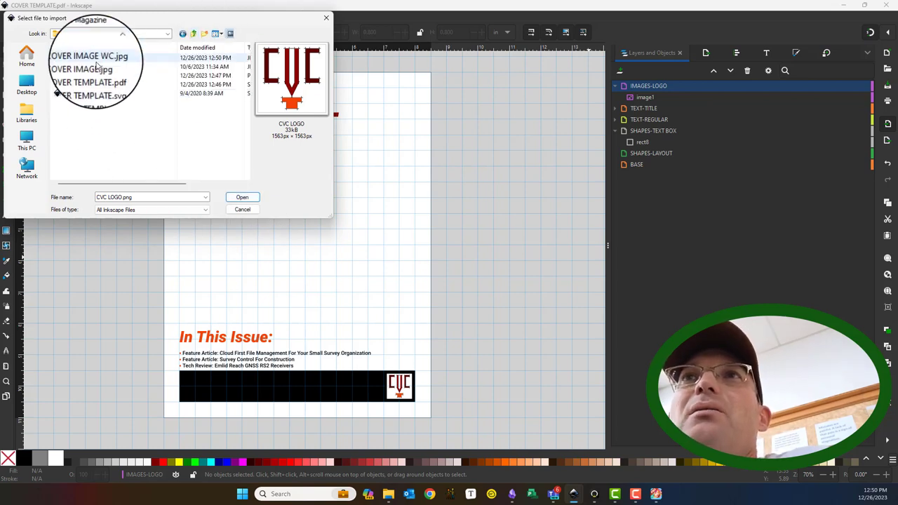
click(91, 56)
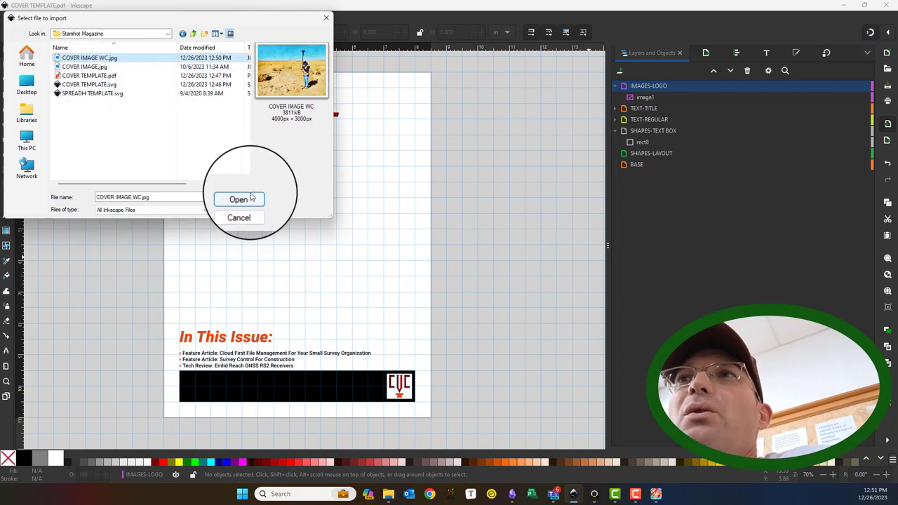
click(239, 198)
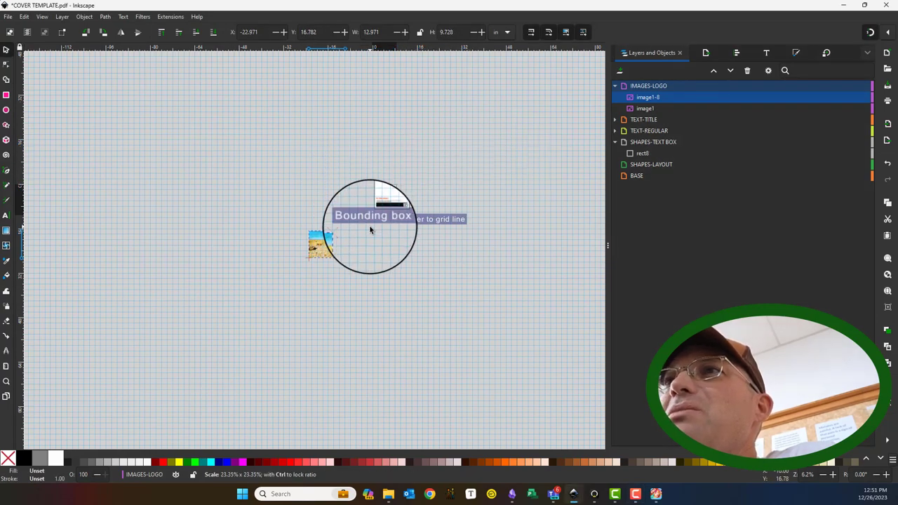
- Drag the surveyor photo's corner to enlarge it, then create an 'IMAGES-FULL BLEED' layer
drag(319, 246, 389, 204)
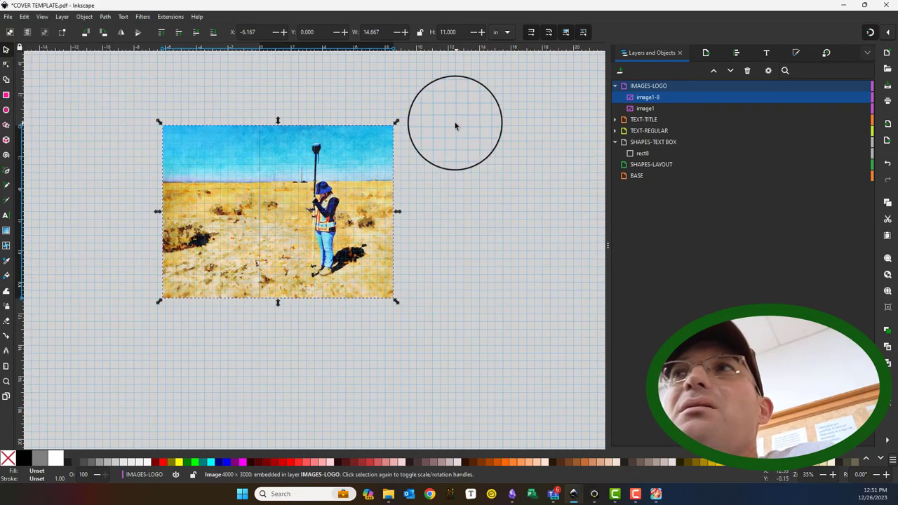
drag(455, 123, 344, 259)
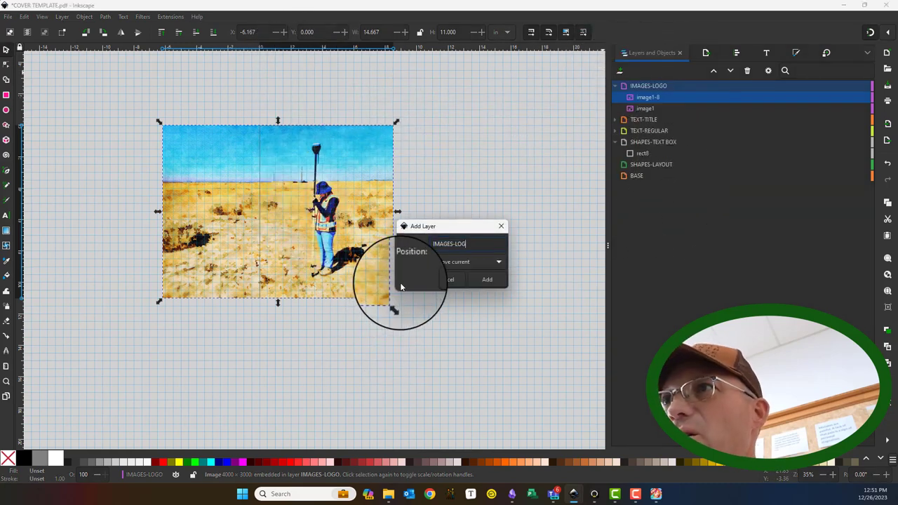
text(IMAGES-FULL)
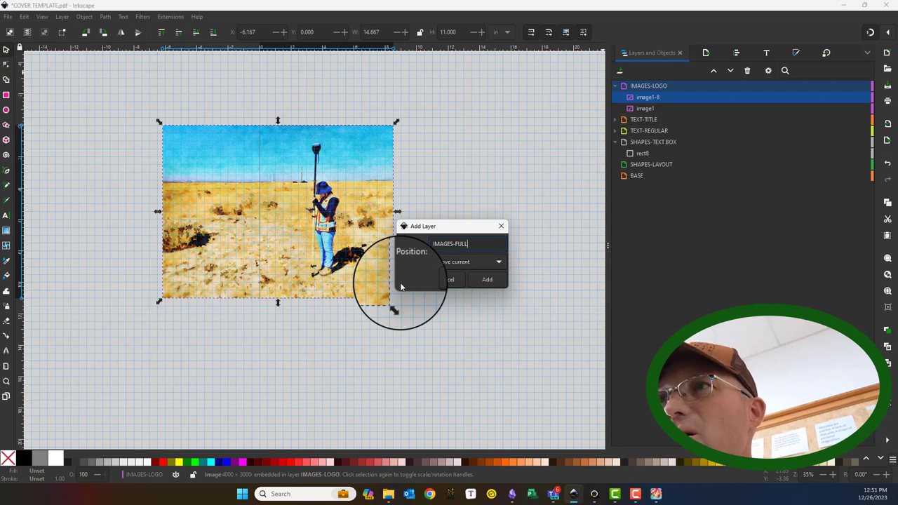
text(BLEED)
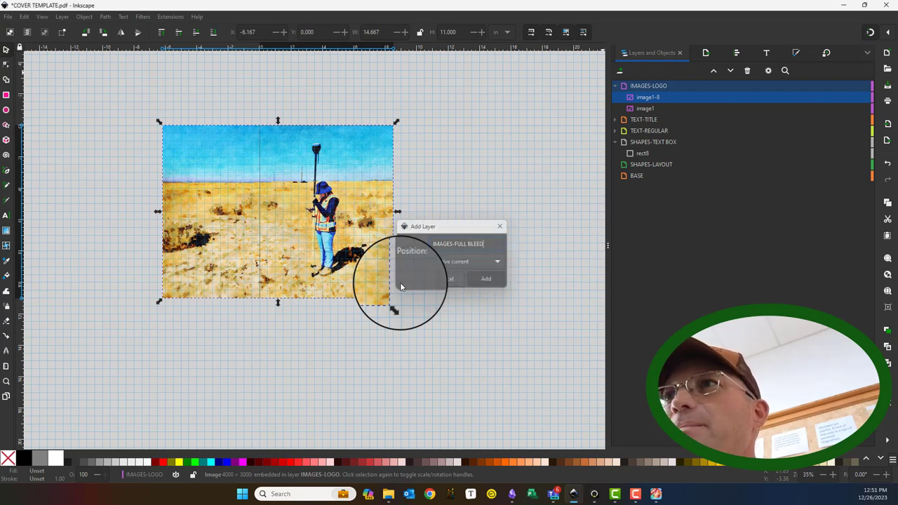
click(486, 279)
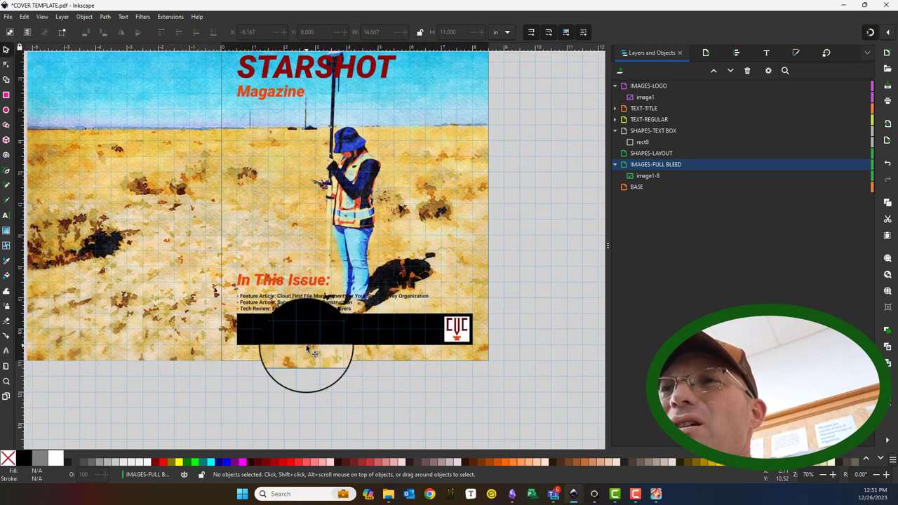
- Select the In This Issue heading and bullets and move them higher on the cover
scroll(down, 3)
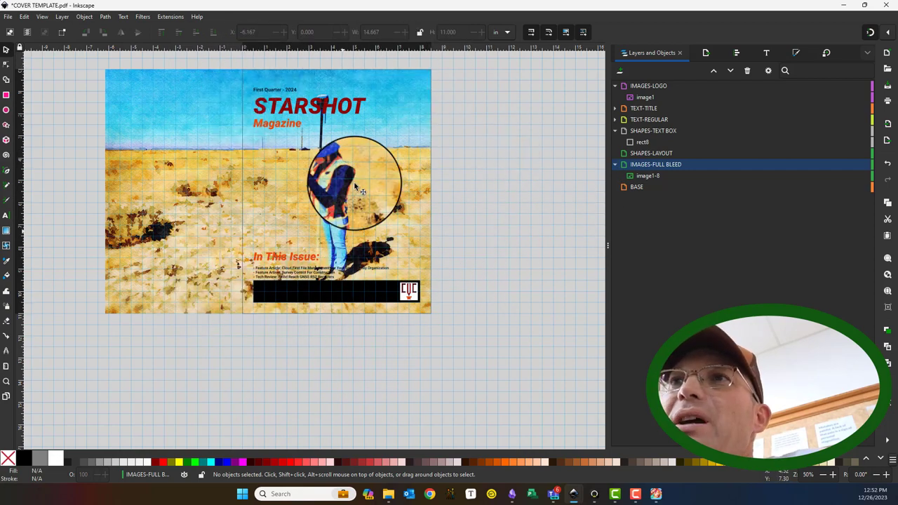
drag(358, 186, 221, 162)
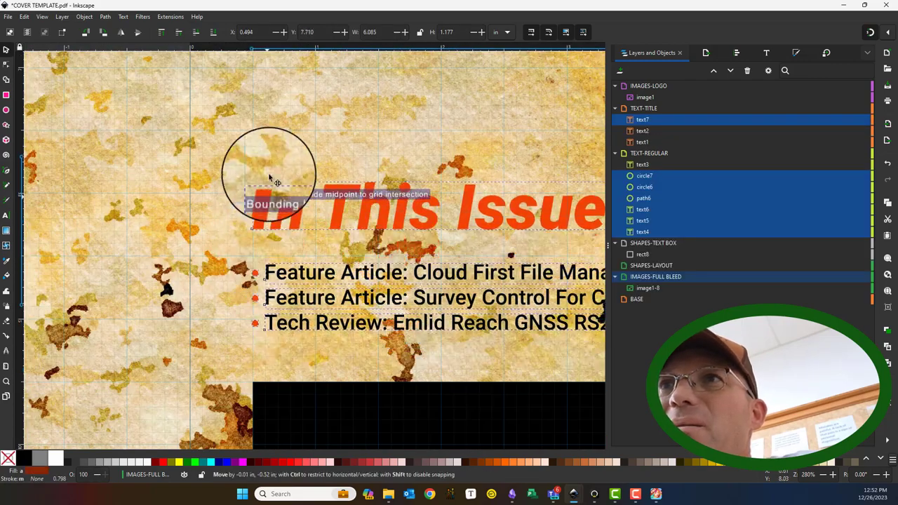
drag(274, 176, 259, 201)
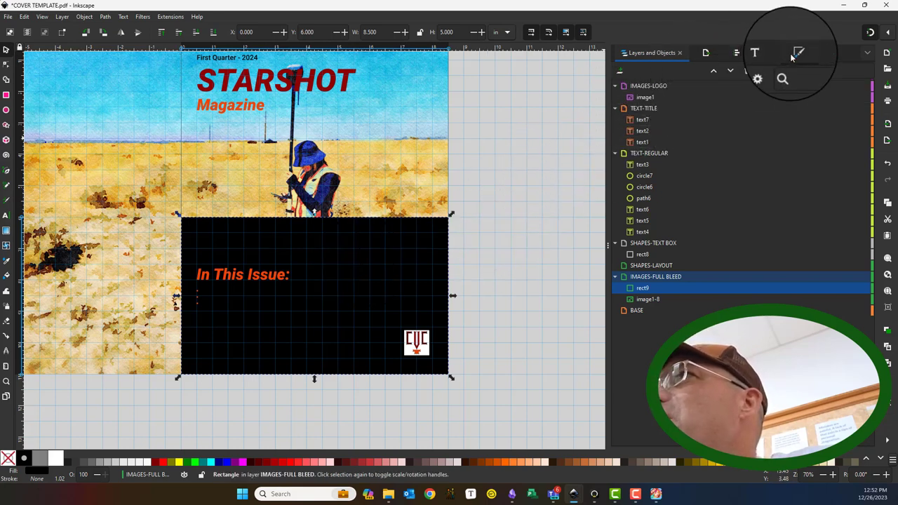
- Apply a vertical linear gradient to the black rectangle, fading from transparent to black
click(801, 51)
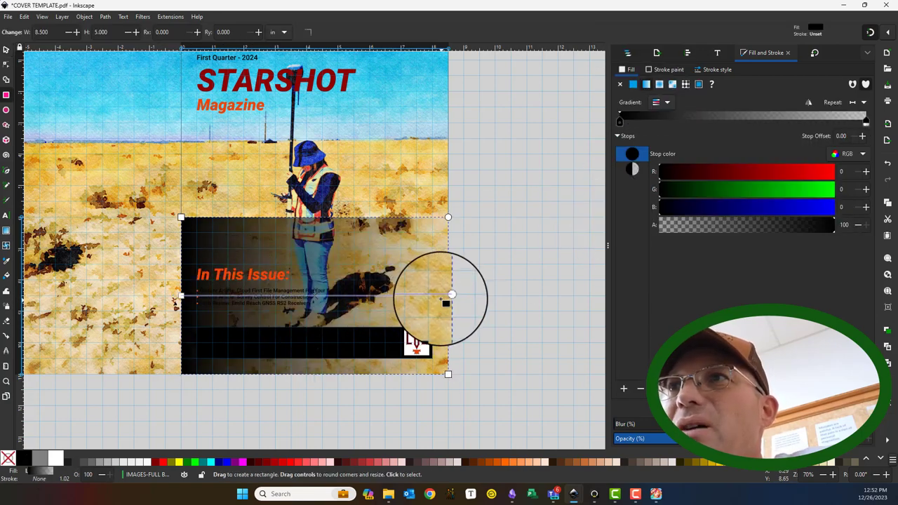
drag(449, 295, 322, 240)
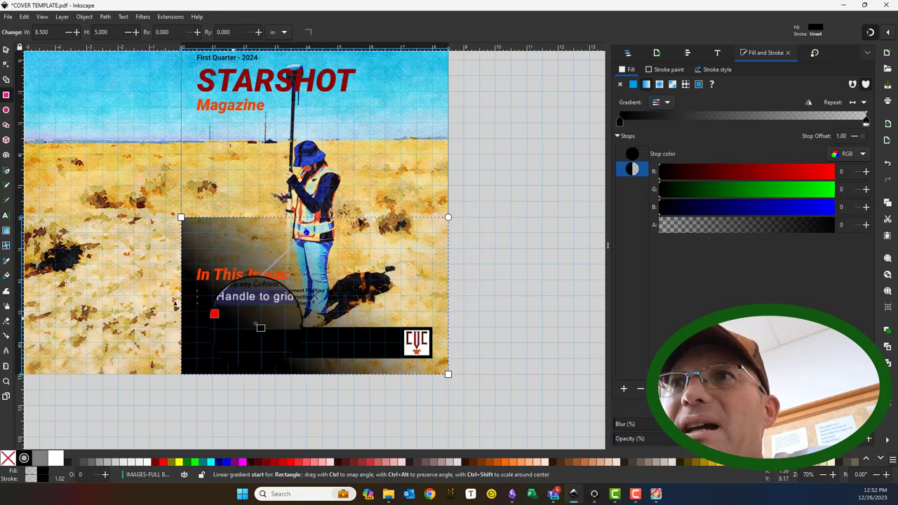
drag(215, 314, 306, 328)
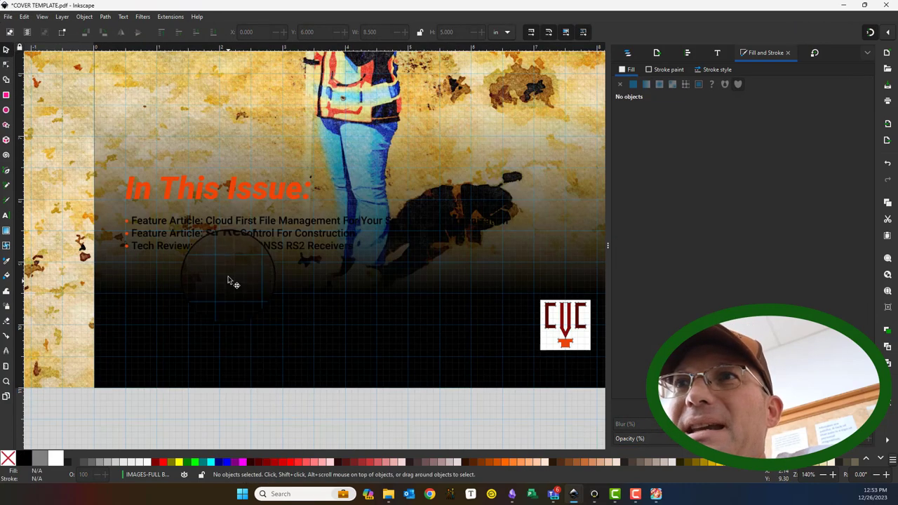
click(235, 232)
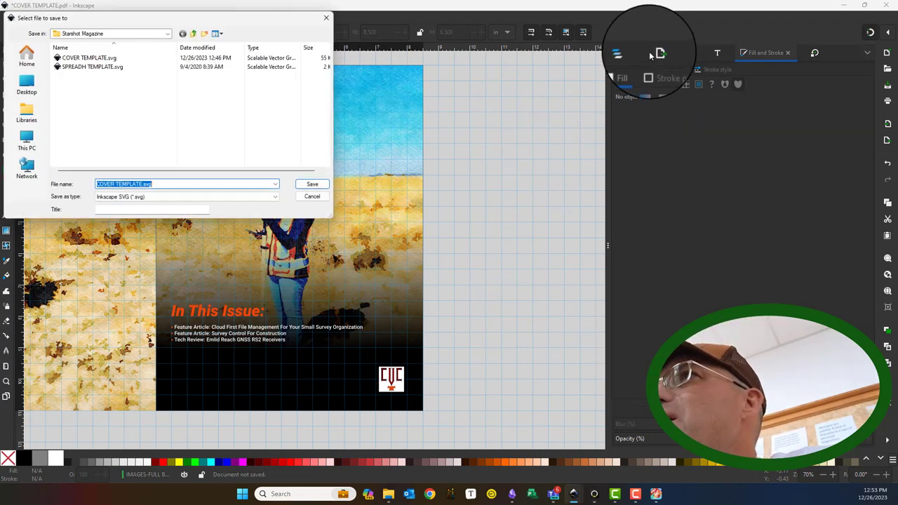
- Save the cover as 'COVER TEMPLATE.svg' and create a 'SHAPES-GRADIENT MASK' layer
click(311, 184)
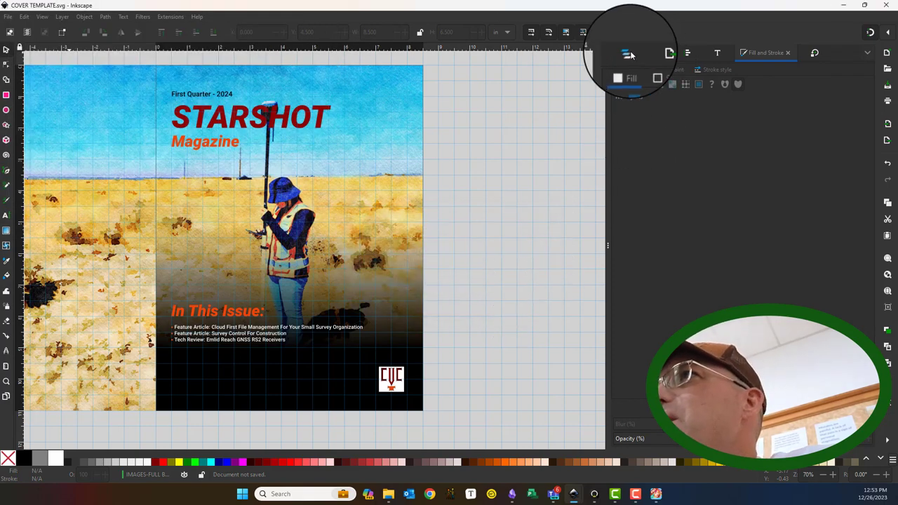
click(626, 52)
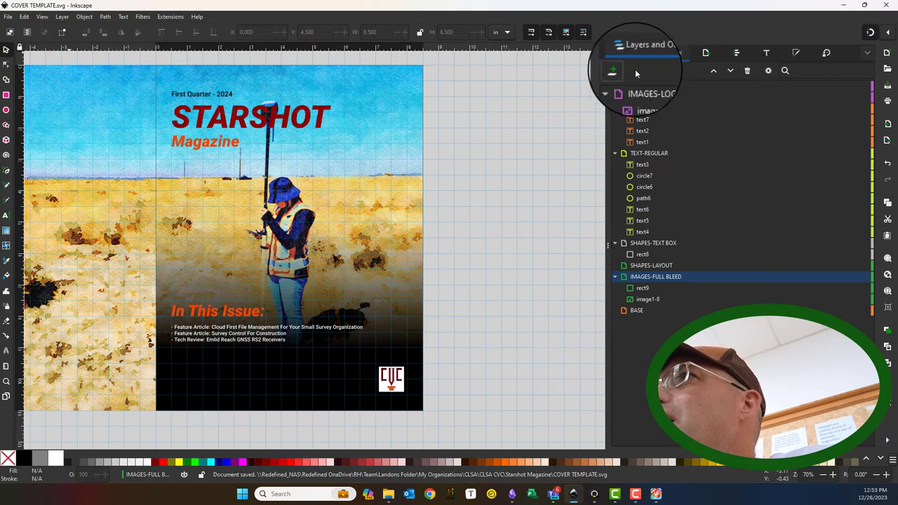
click(612, 70)
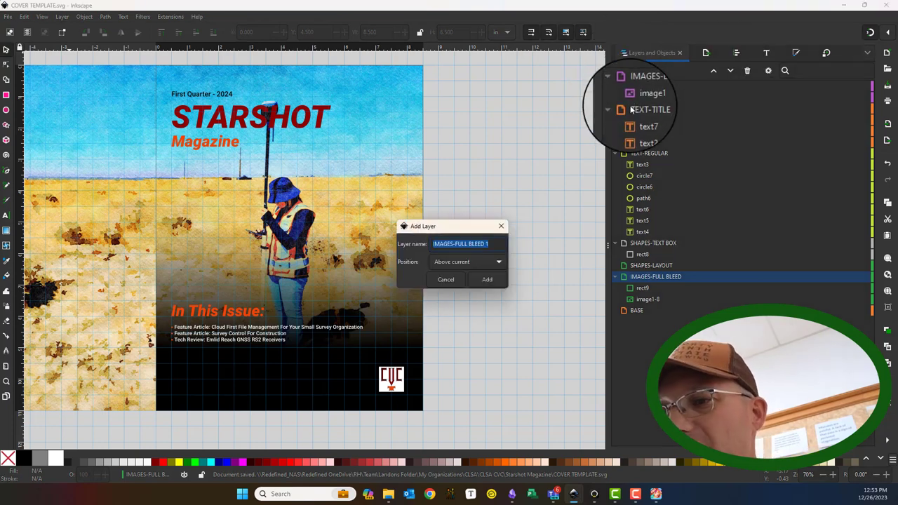
text(SHAPES-)
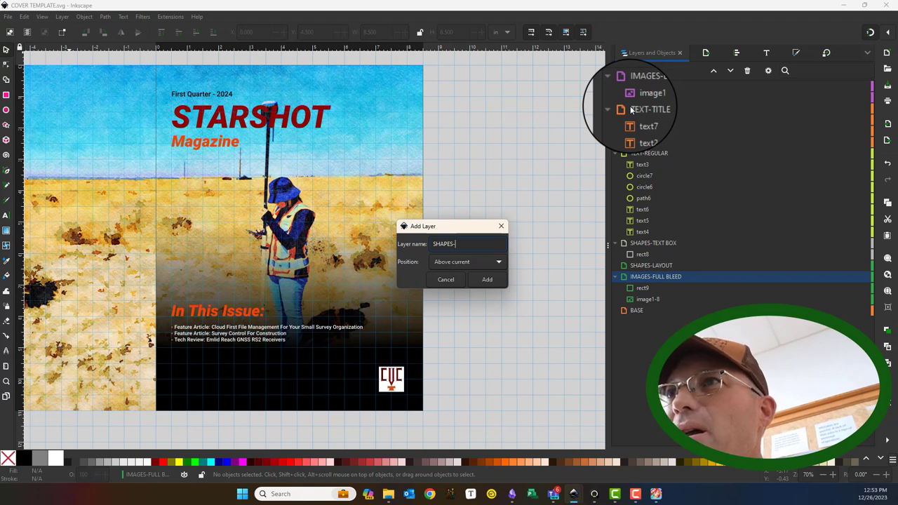
text(GRADIE)
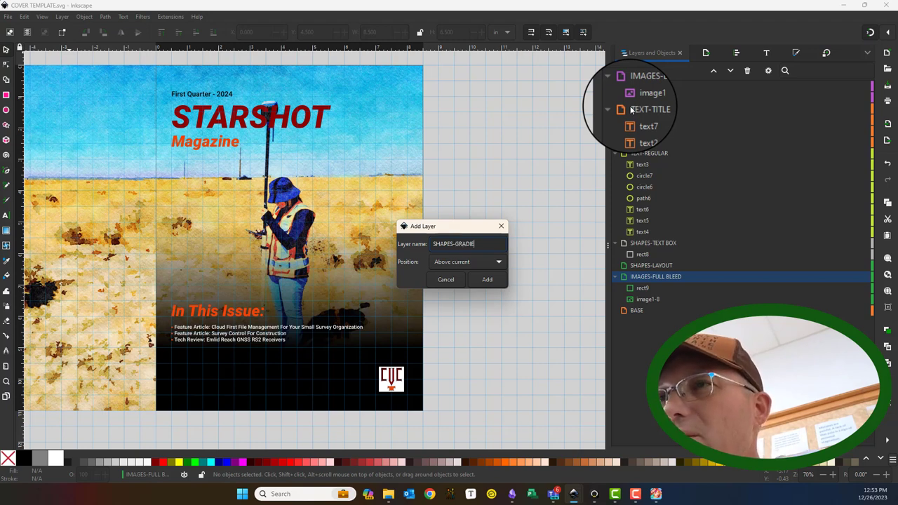
click(487, 280)
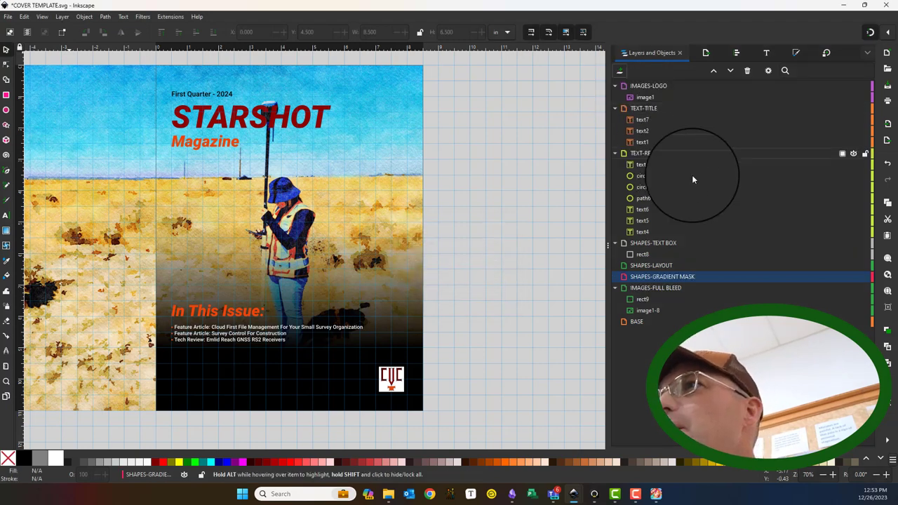
click(642, 254)
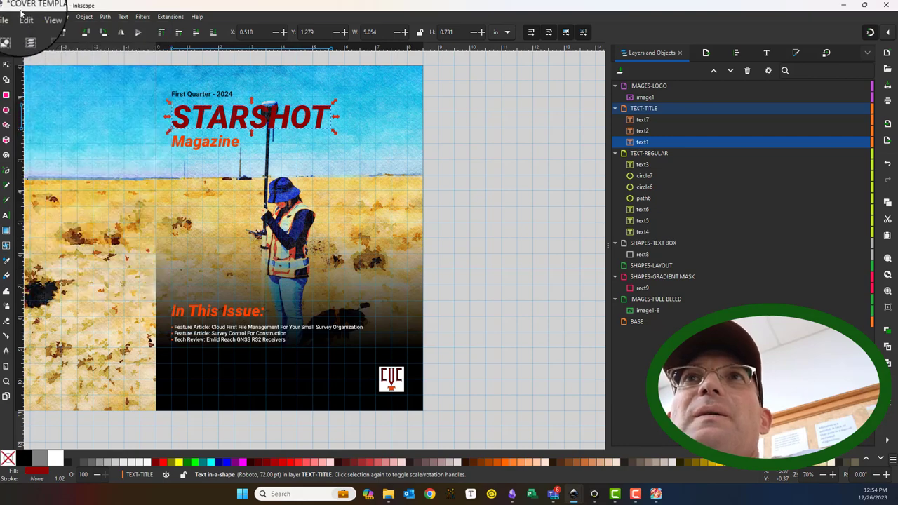
- Fill the logo bar rect8 with a dark red palette swatch
click(642, 254)
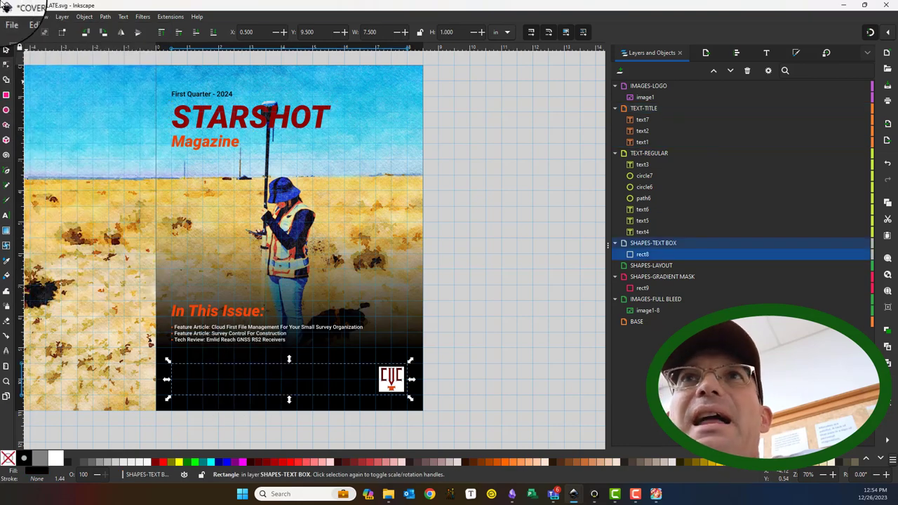
click(29, 16)
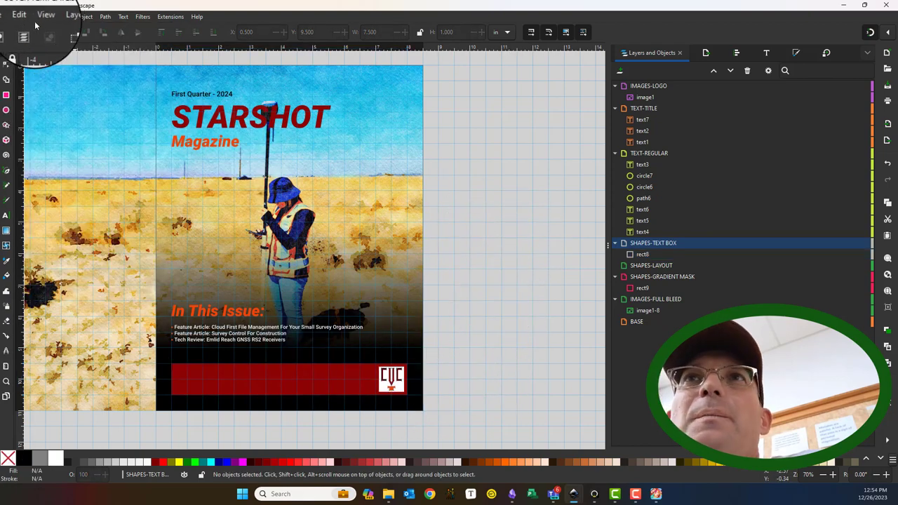
click(12, 17)
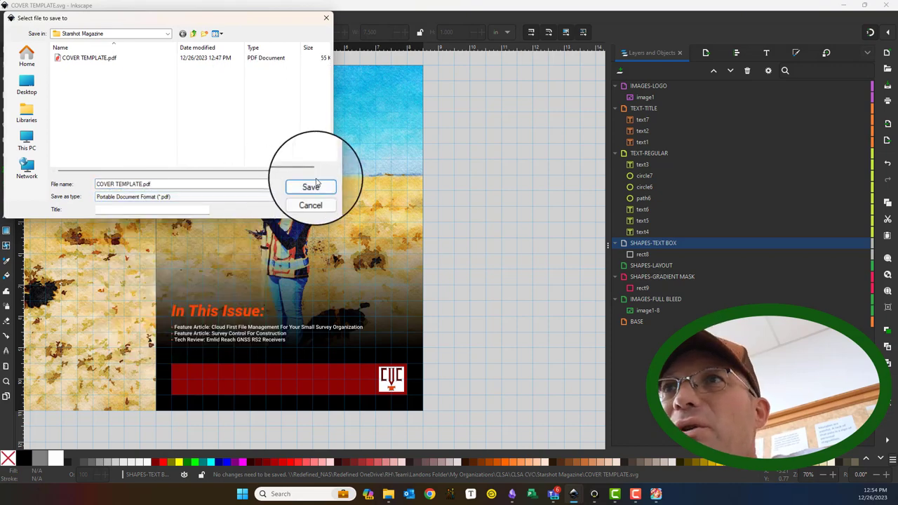
- Save a PDF copy over the existing 'COVER TEMPLATE.pdf'
click(310, 187)
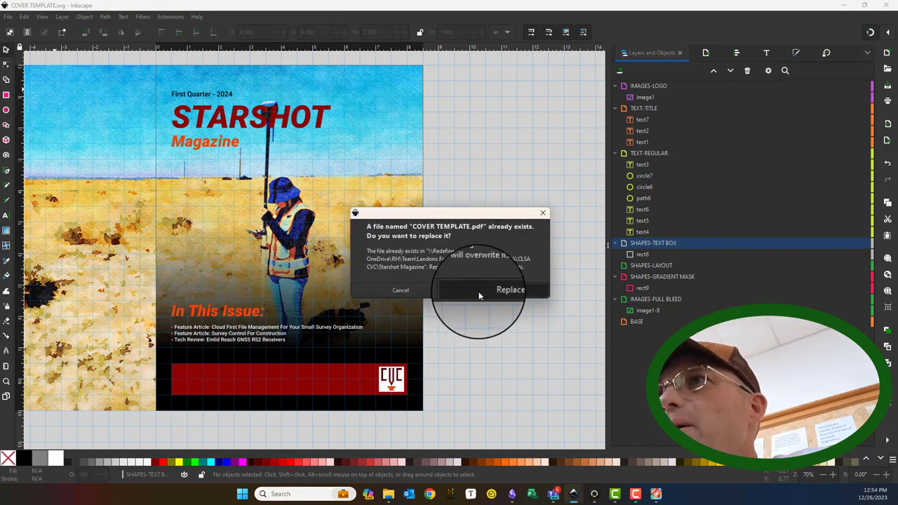
click(511, 289)
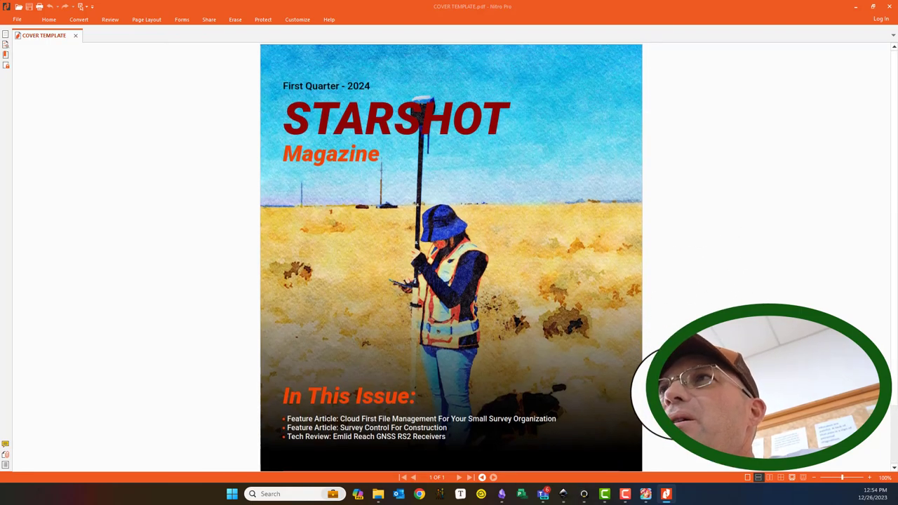
- Scroll down the PDF in Nitro Pro to check the dark red logo bar
scroll(down, 3)
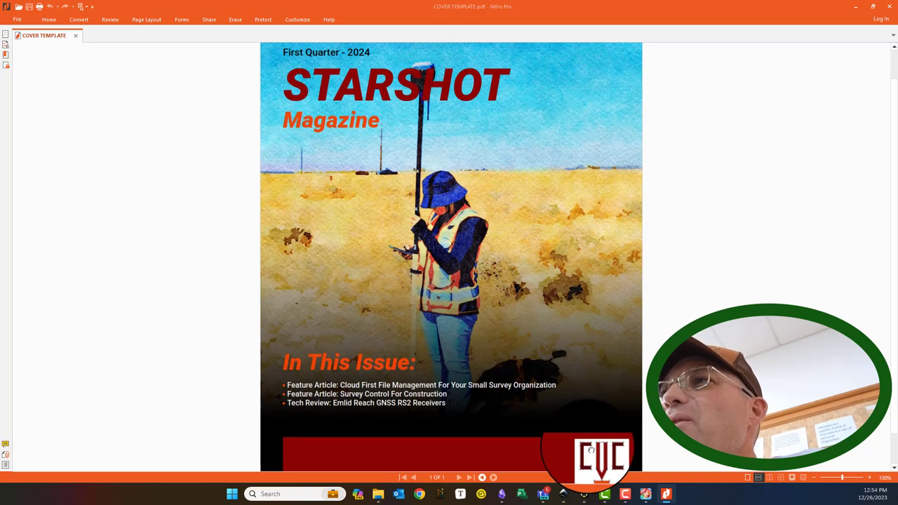
scroll(down, 3)
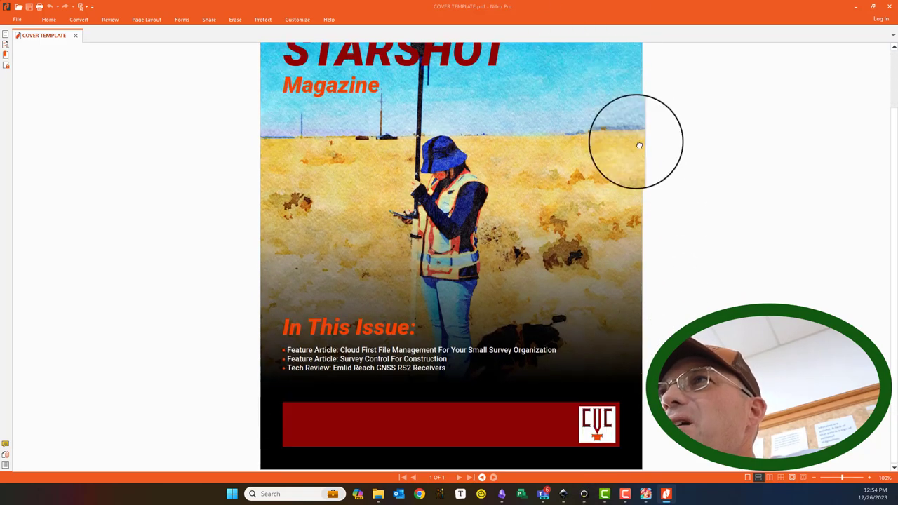